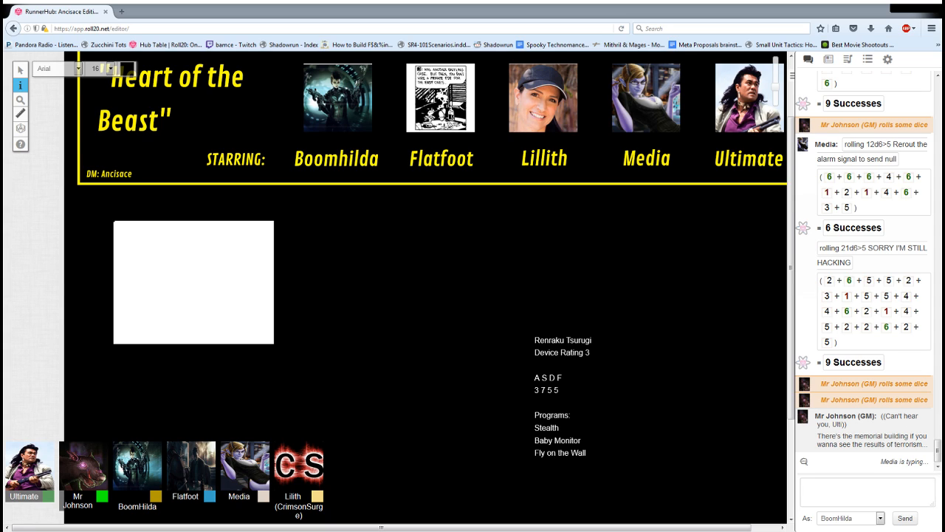
Scroll the chat to Lillith's 15d6>5 fire-door sneak (5 successes) and Media's camera-scrubbing remark
scroll(down, 3)
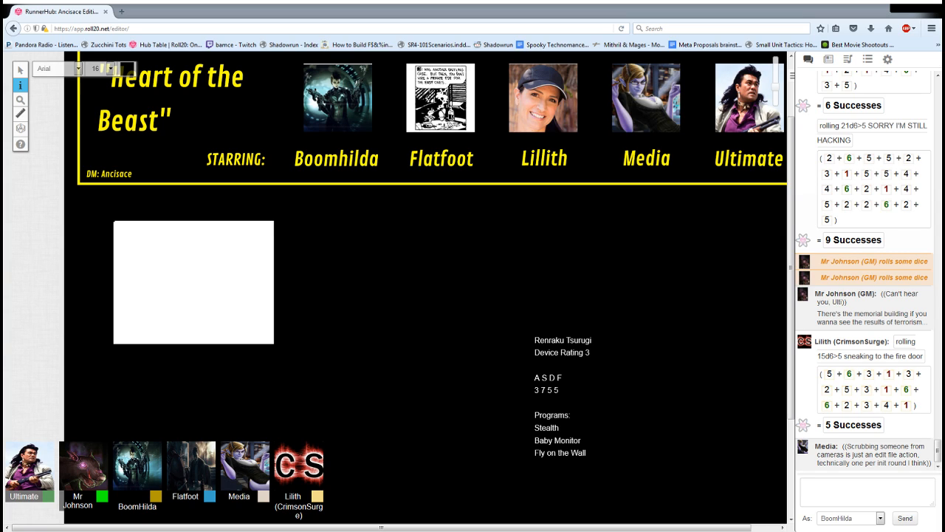
Scroll the chat to Media's 16d6>5 file-editing roll (4 successes) and the hacking joke
scroll(down, 3)
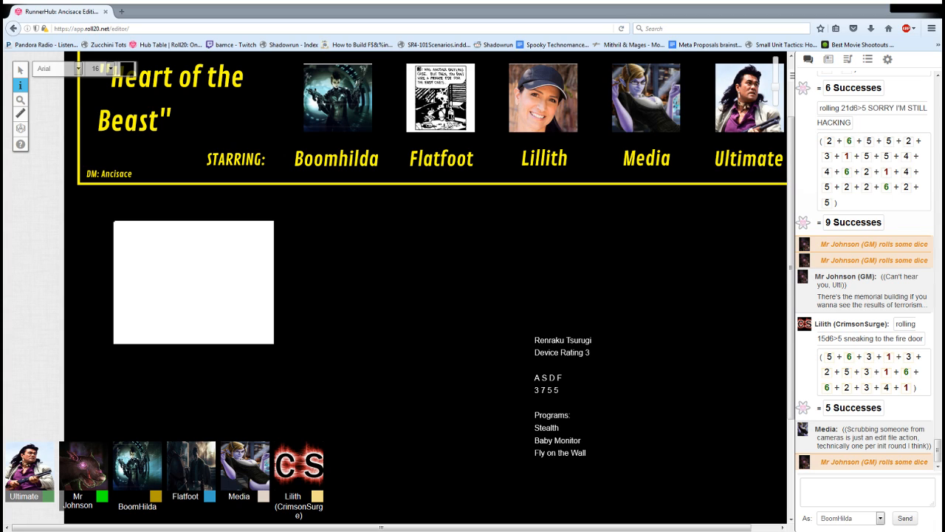
scroll(down, 3)
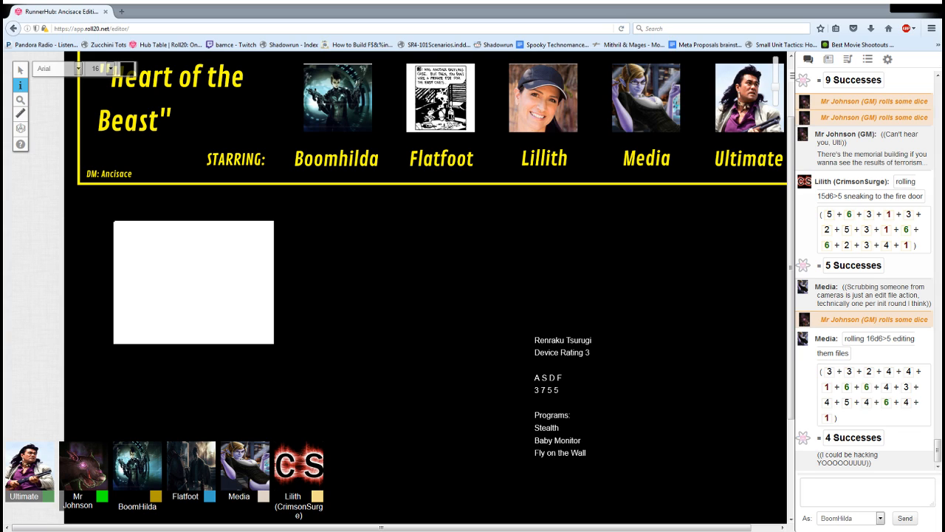
Scroll the chat to Lillith's 13d6>5 case-breaking roll scoring 4 successes
scroll(down, 3)
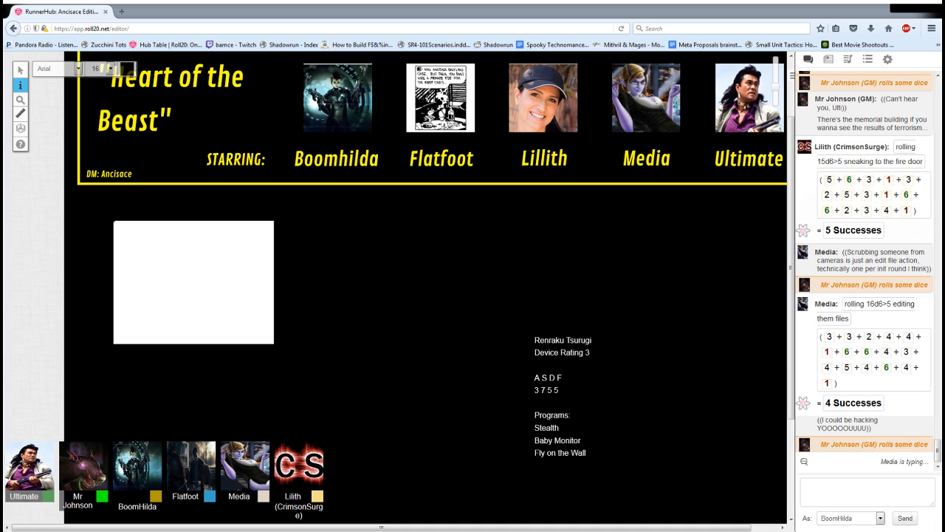
scroll(down, 3)
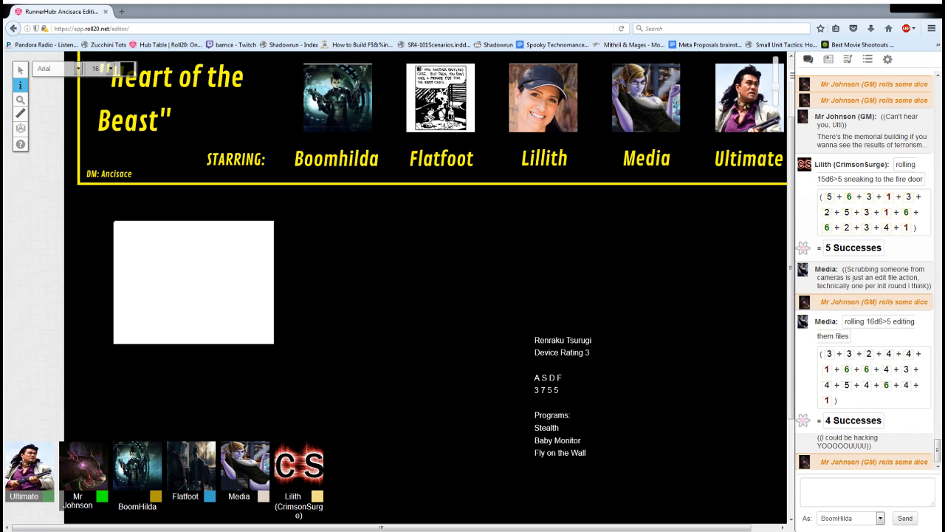
scroll(down, 3)
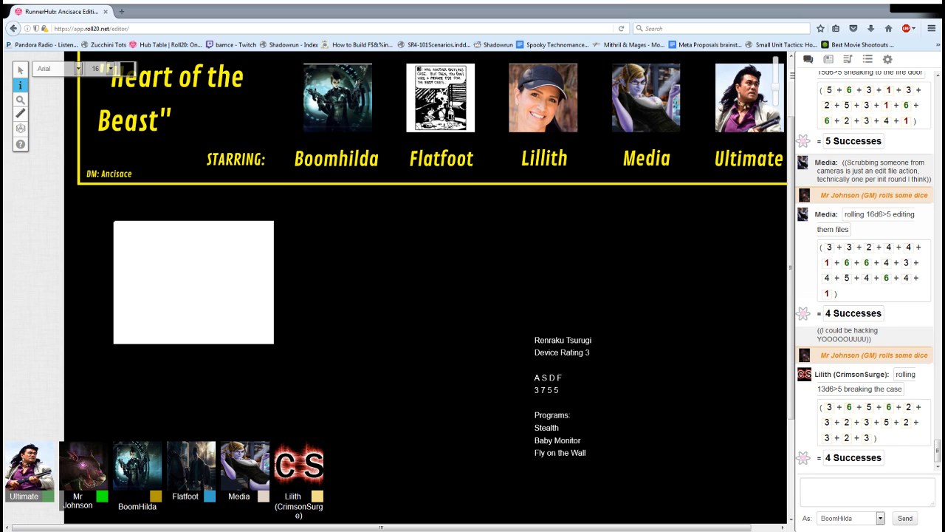
Scroll the chat to Lillith's 15d6>5 perception (6 successes) and 13d6>5 maglock pick (1 success)
scroll(down, 3)
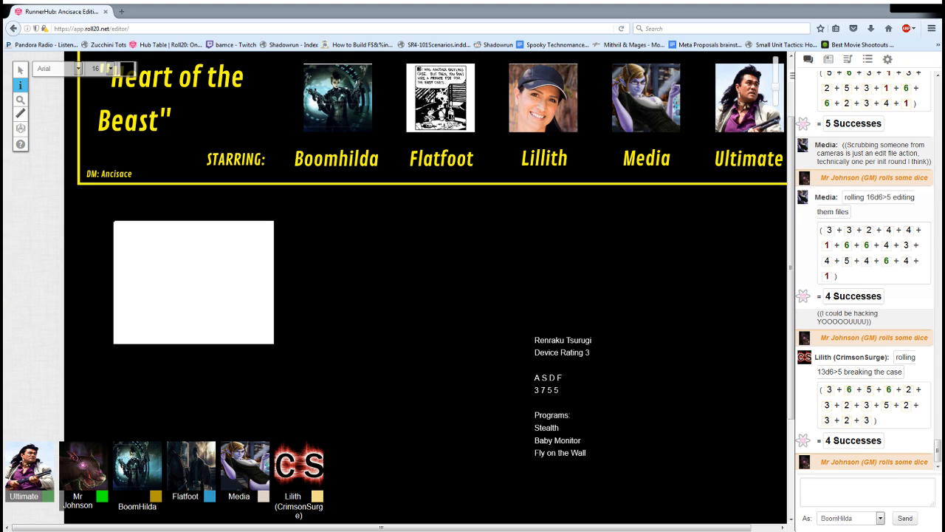
scroll(down, 3)
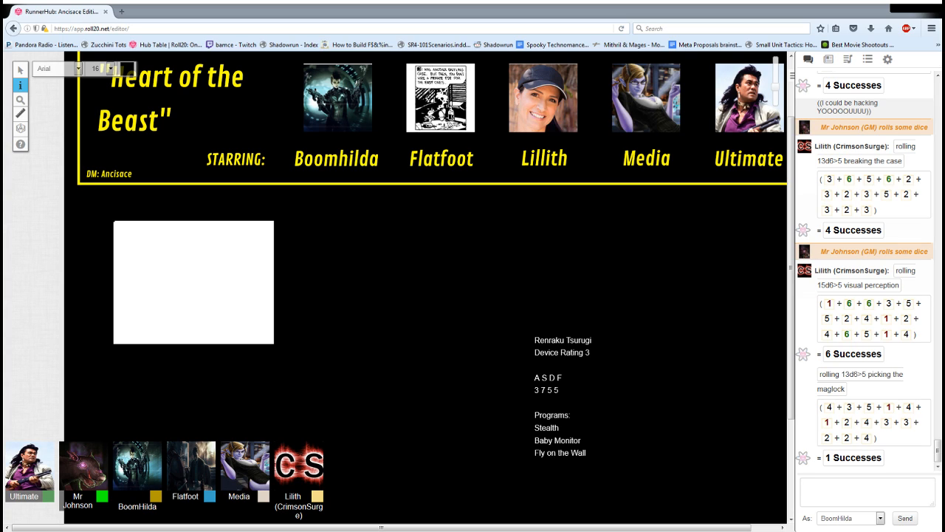
Scroll the chat to the 12d6>5 maglock retry (4 successes) and 15d6>5 post-door perception (3 successes)
scroll(down, 3)
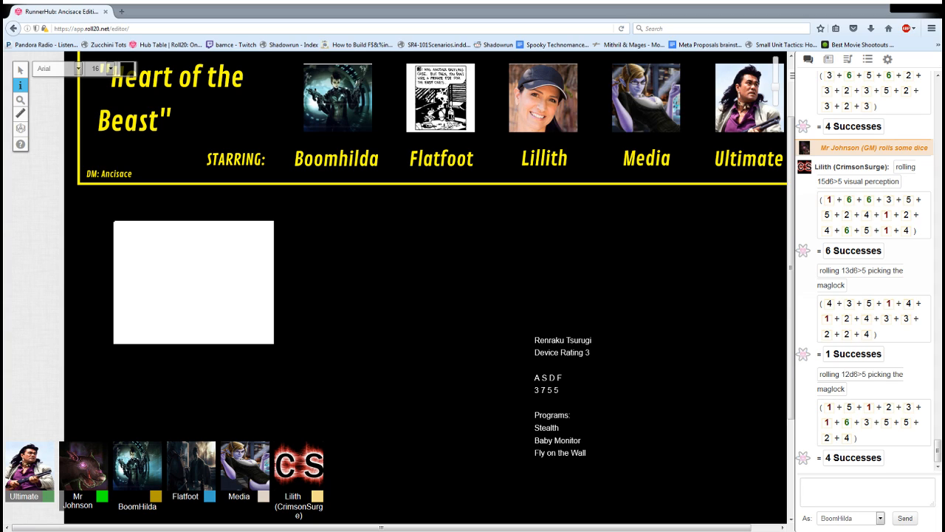
scroll(down, 3)
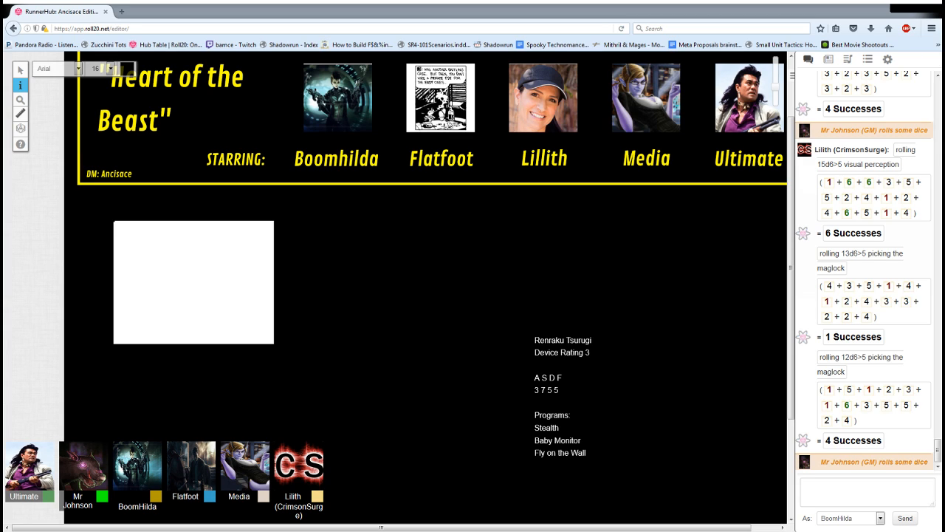
scroll(down, 3)
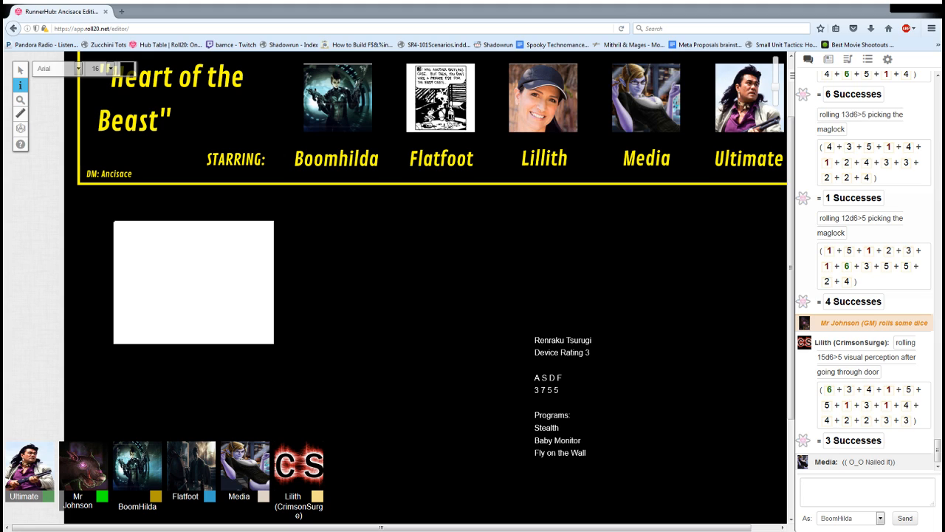
Scroll the chat to Lillith's 15d6>5 warehouse sneak (4 successes) and Media's 16d6>5 blur roll (6 successes)
scroll(down, 3)
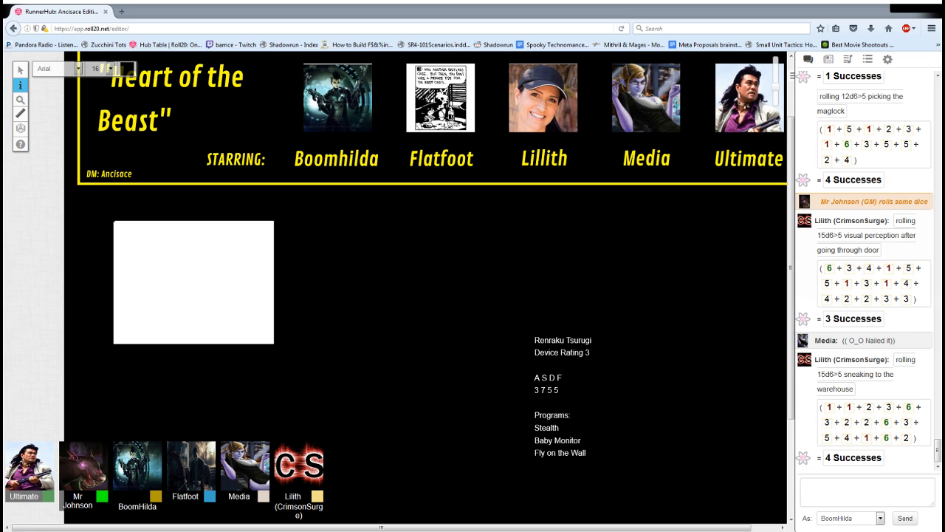
scroll(down, 3)
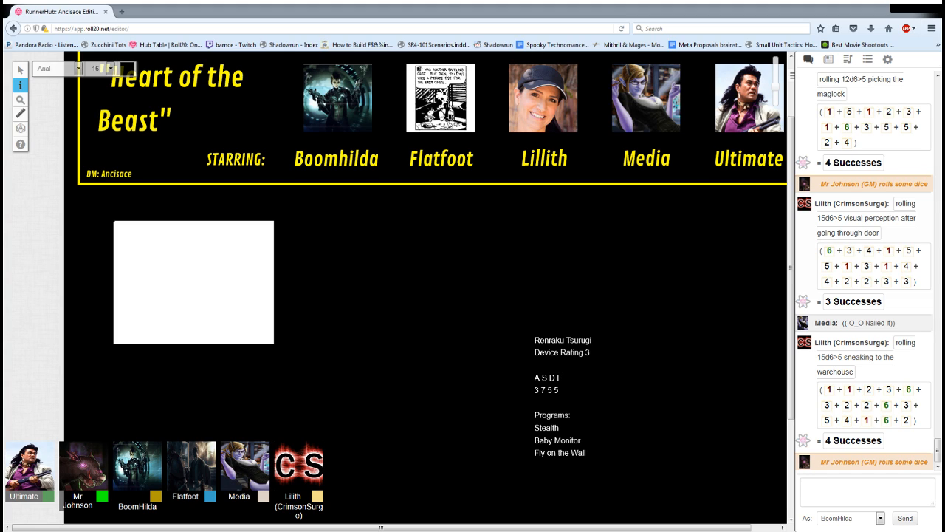
scroll(down, 3)
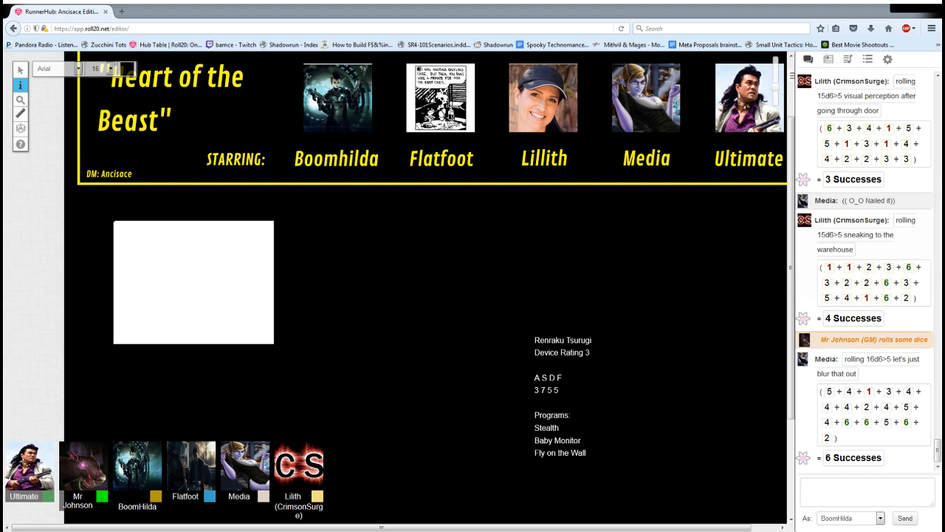
Scroll the chat to the second maglock case rolls: 13d6>5 with 5 successes, then 8d6>5 retry with 3
scroll(down, 3)
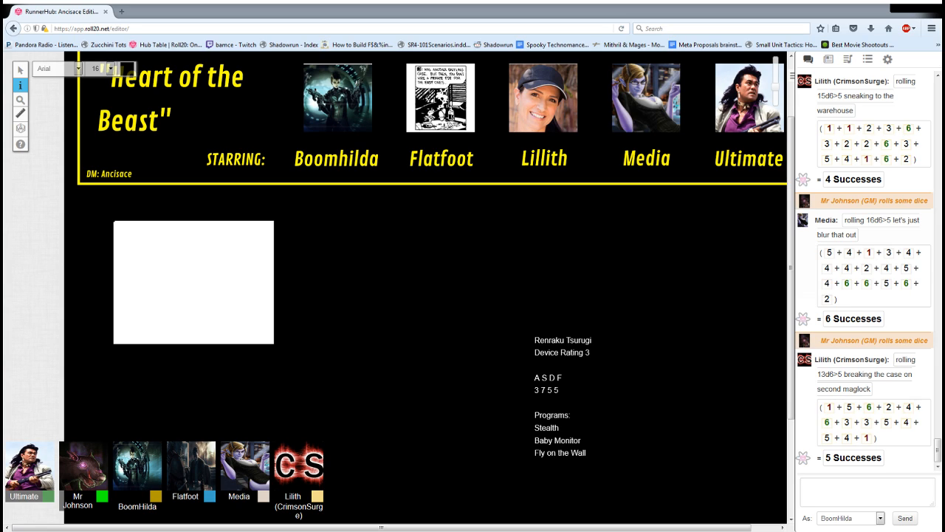
scroll(down, 3)
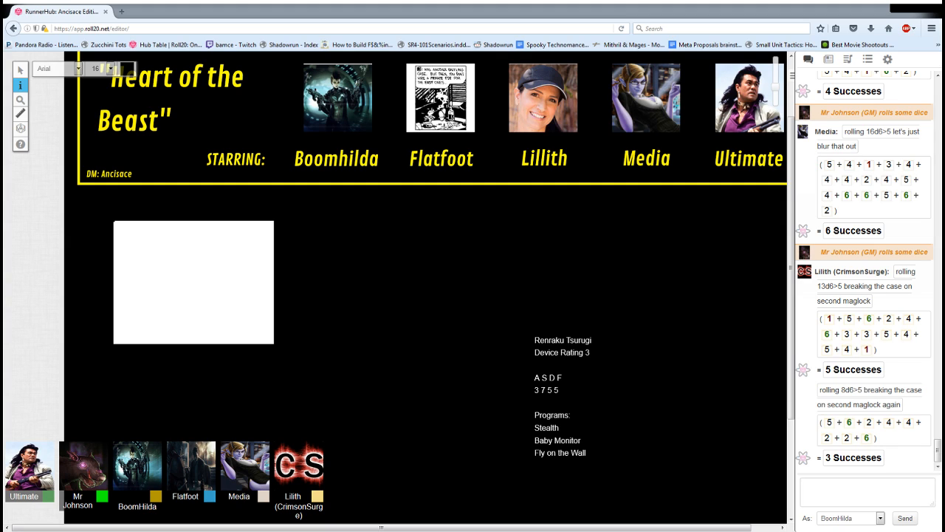
Scroll the chat to Lillith's 15d6>5 anti-tamper perception (4 successes) and maglock pick scoring 8
scroll(down, 3)
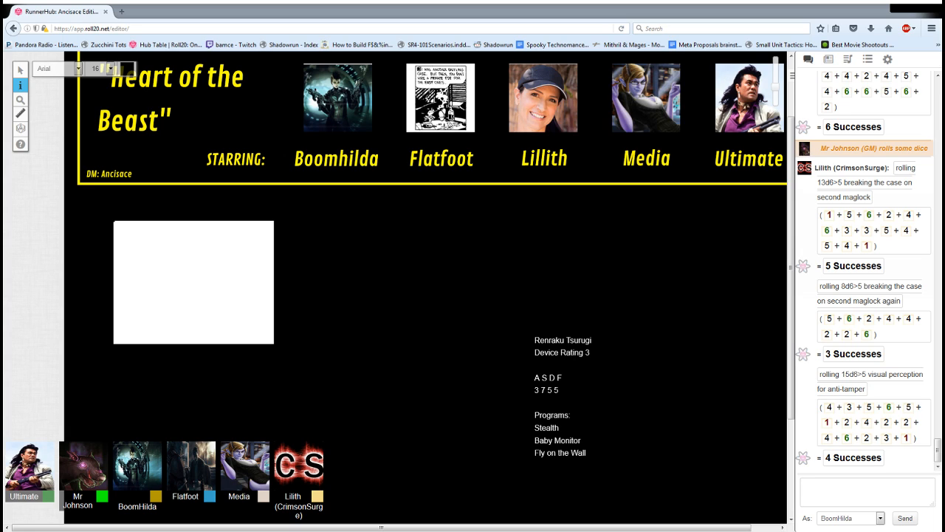
scroll(down, 3)
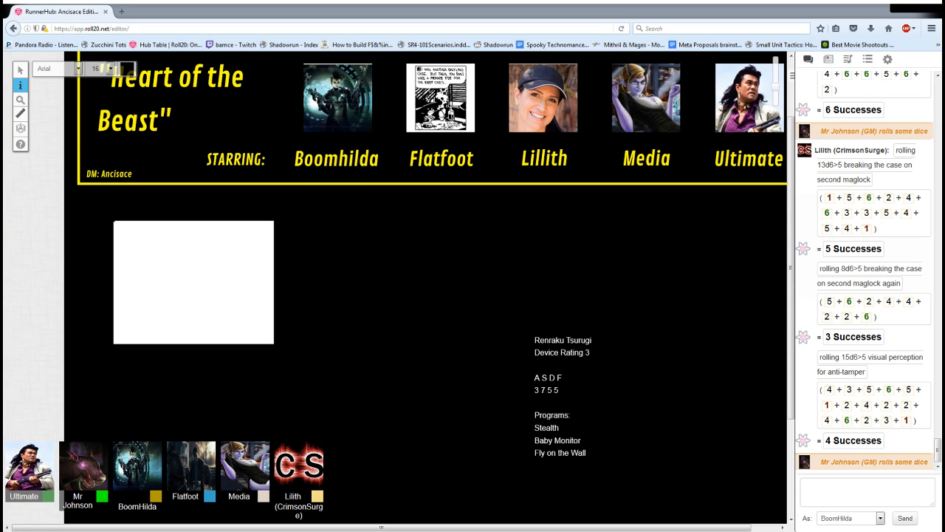
scroll(down, 3)
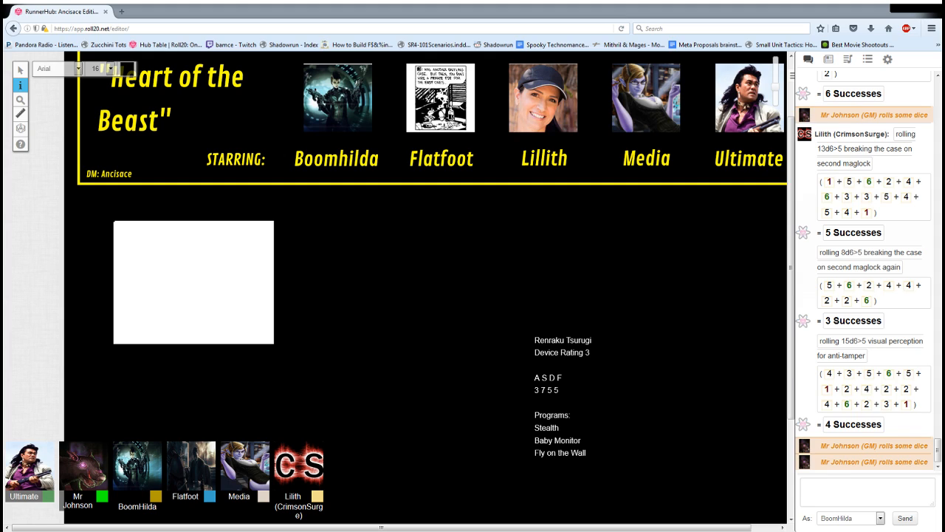
scroll(down, 3)
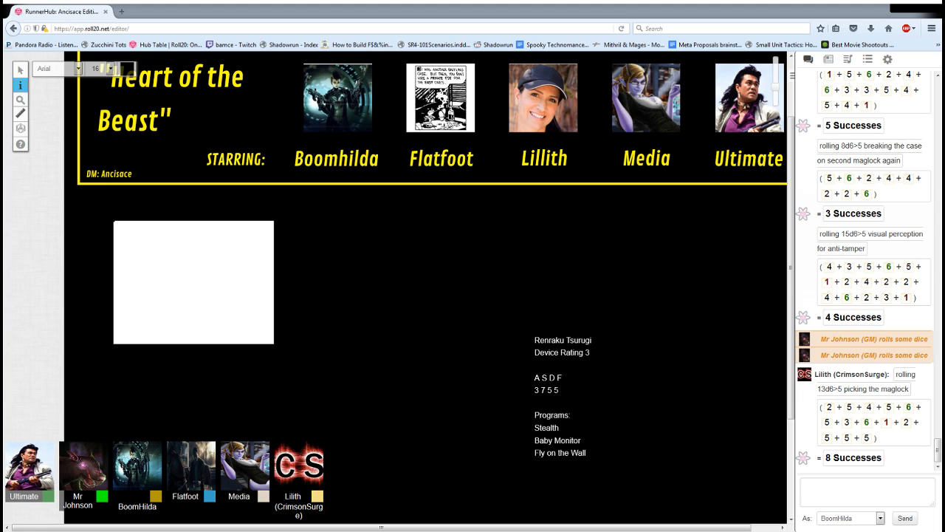
Scroll the chat to the 15d6>5 correct-boxes perception (7 successes) and case-reset roll (6 successes)
scroll(down, 3)
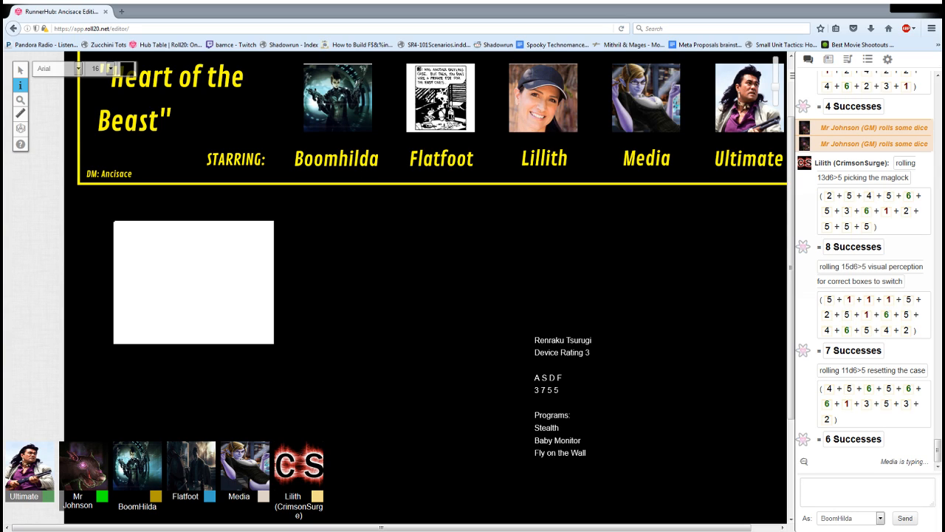
Scroll the chat to Media's 'looks clear' remark and Lillith's 15d6>5 sneak back to the firedoor (5 successes)
scroll(down, 3)
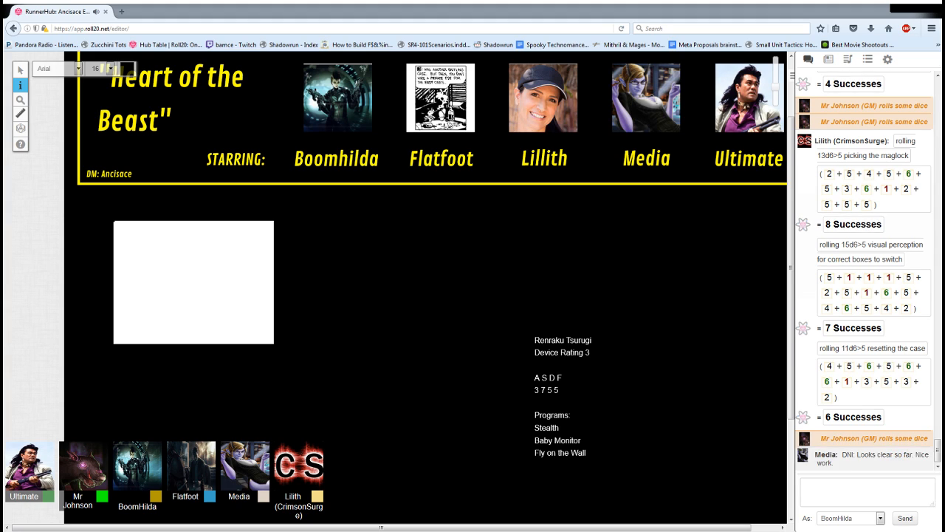
scroll(down, 3)
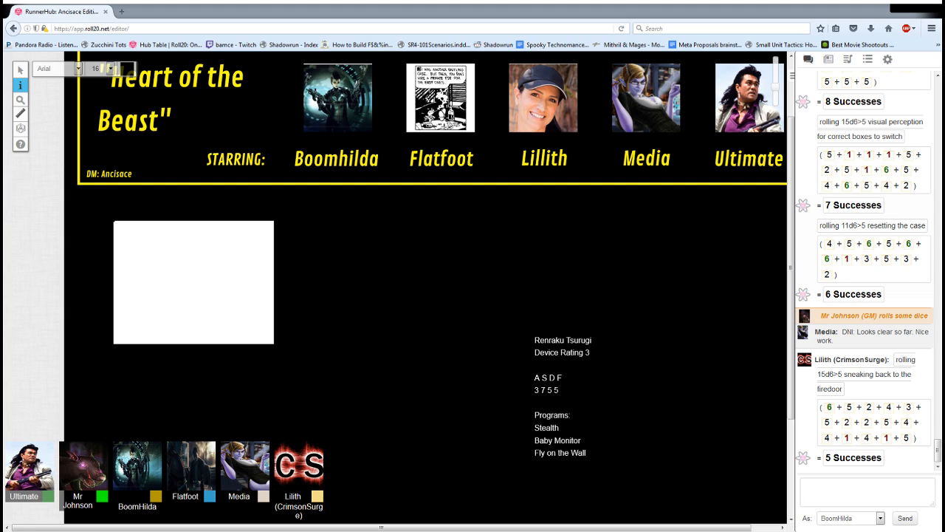
Scroll the chat down through Lillith's firedoor case-reset rolls scoring 2, 1, 2, then 3 successes
scroll(down, 3)
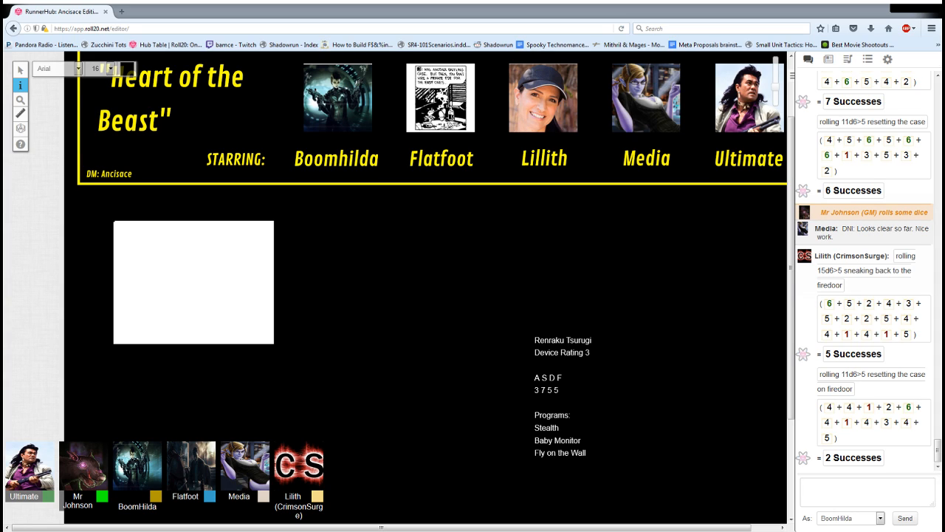
scroll(down, 3)
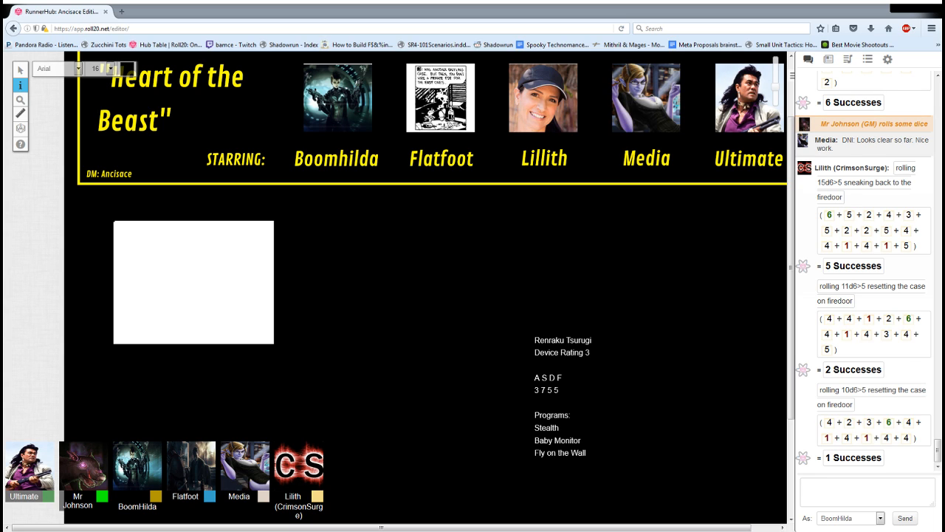
scroll(down, 3)
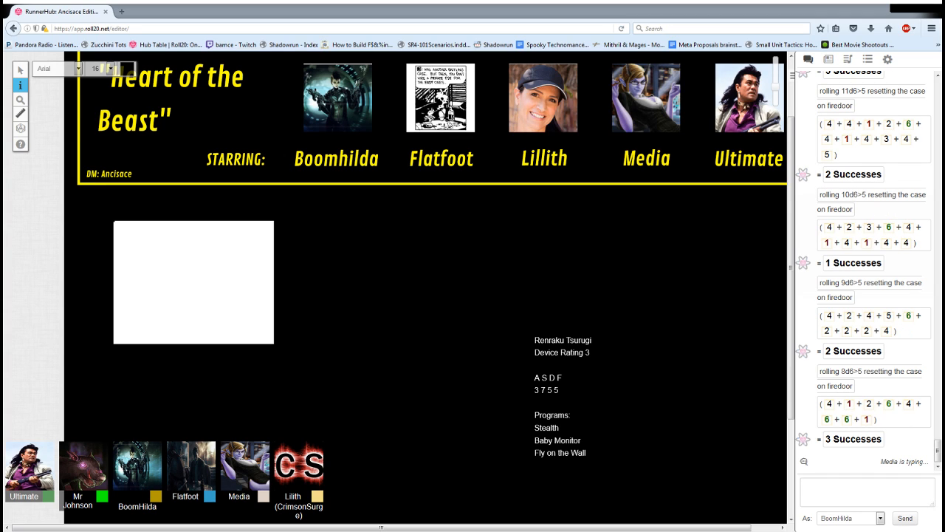
Follow the sneaking-back-to-the-van rolls (0, 4, 4 successes) and Media's remark, then focus the chat box
scroll(down, 3)
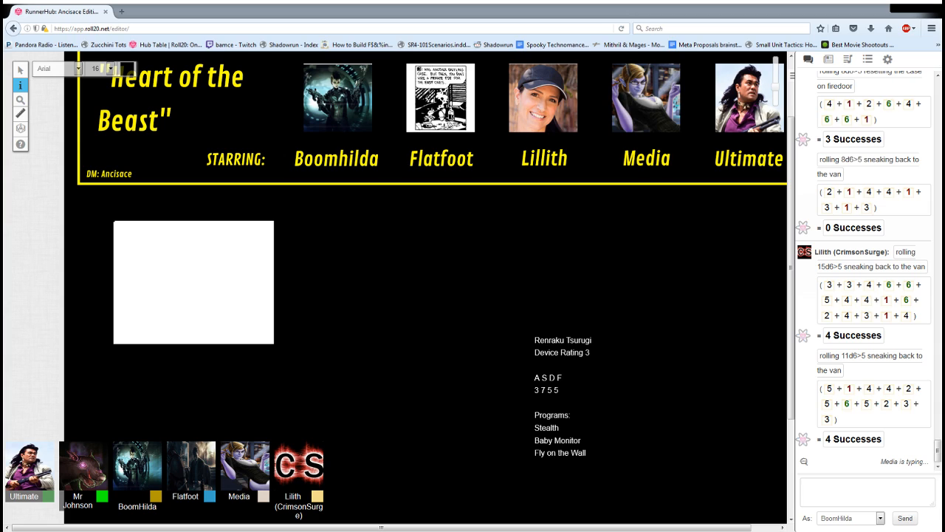
mouse_move(446, 435)
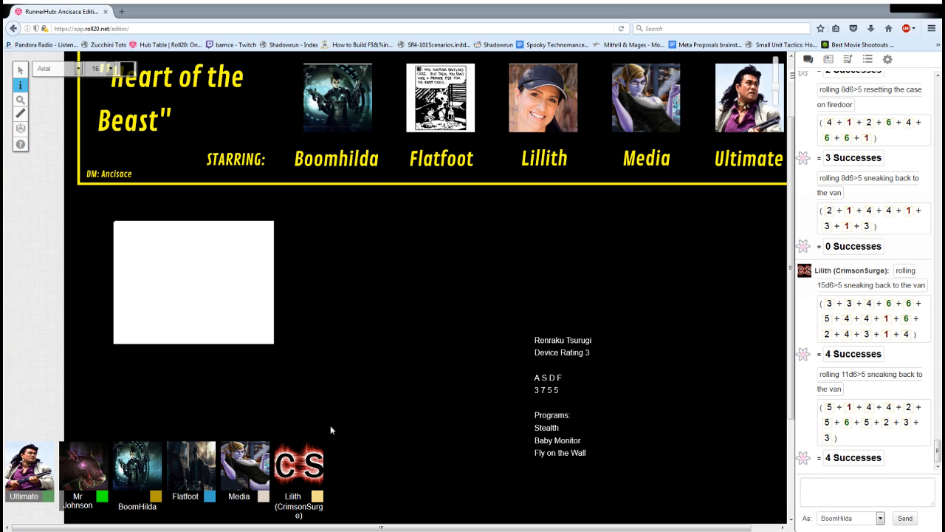
mouse_move(479, 408)
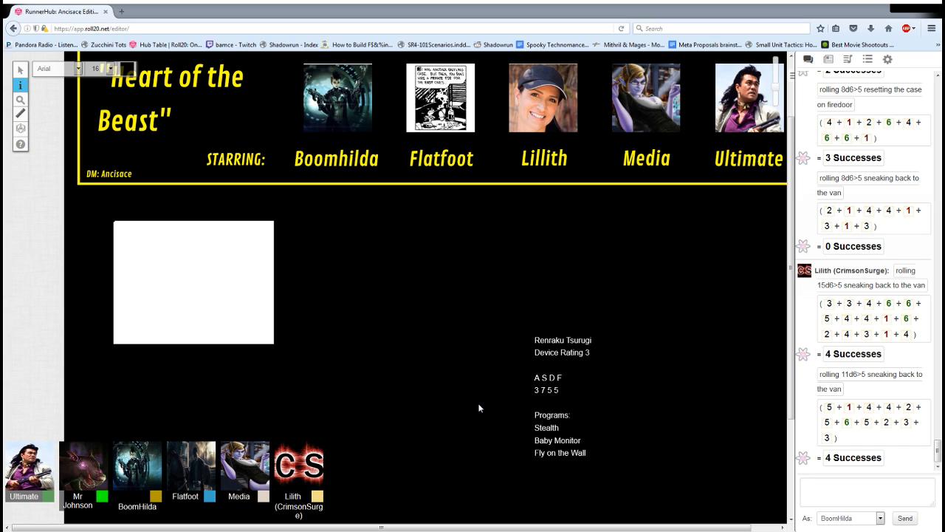
mouse_move(171, 234)
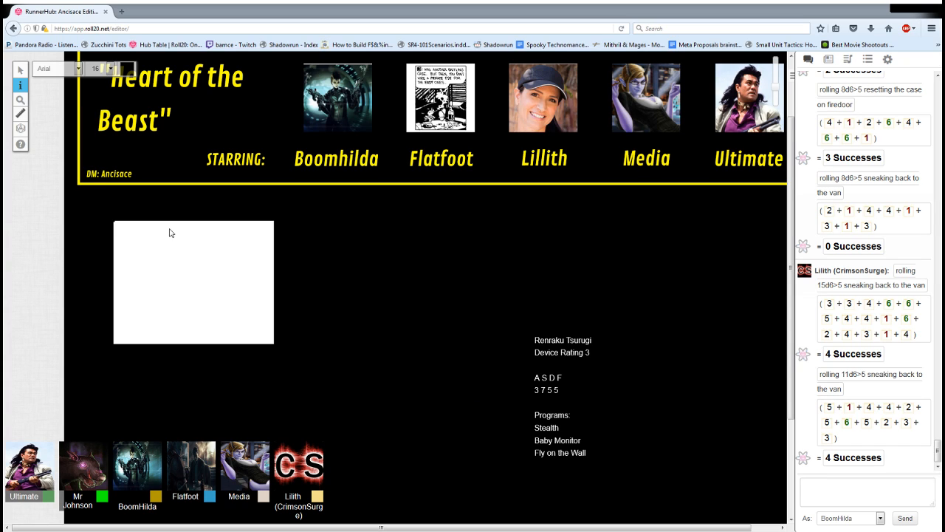
mouse_move(596, 87)
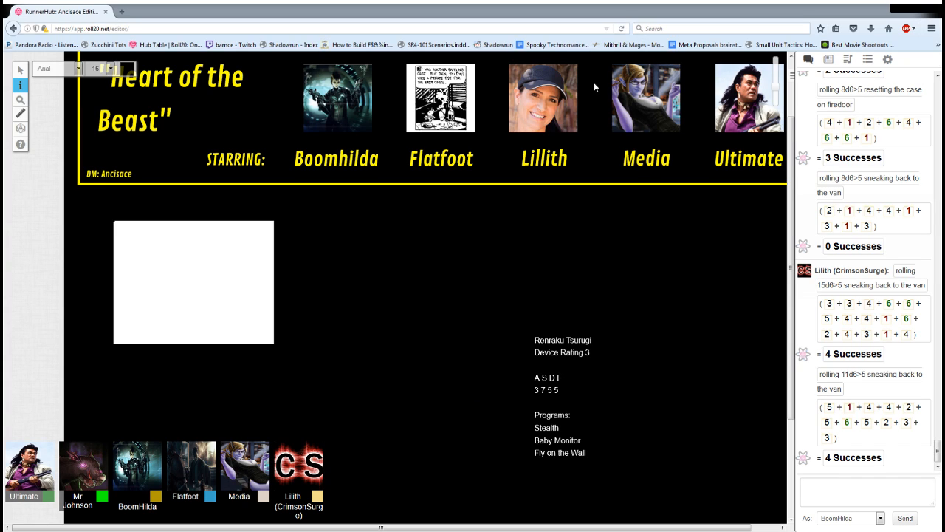
mouse_move(627, 325)
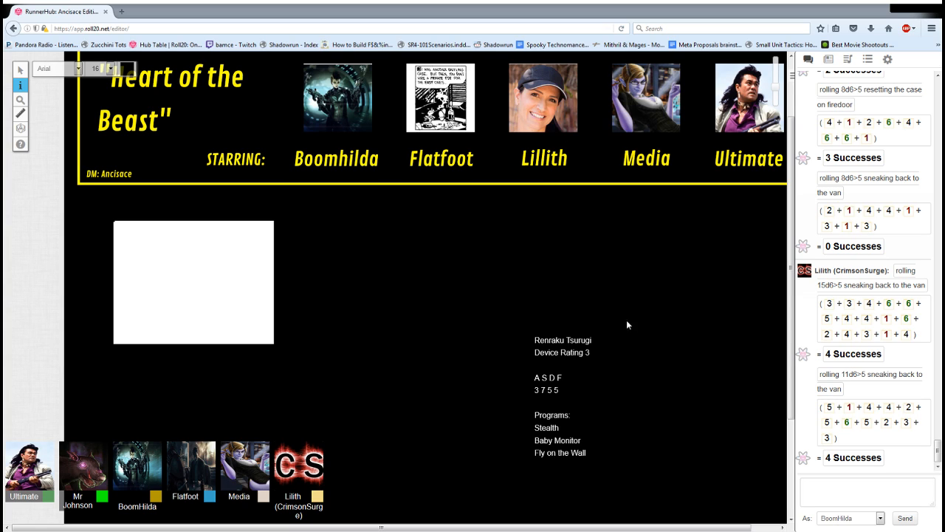
click(868, 491)
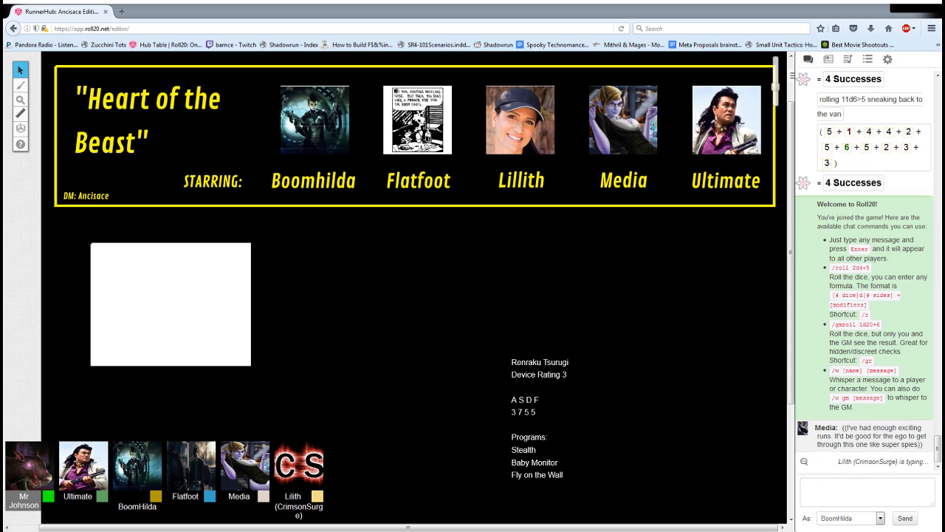
Scroll the chat down to Lillith's competent-team reply and Media's botched-jobs joke
scroll(down, 3)
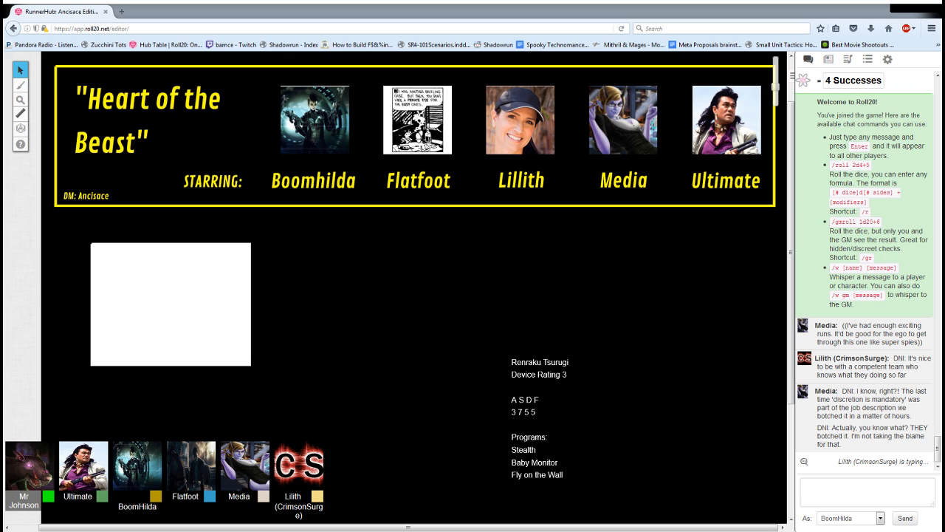
Send BoomHilda's DM message that a run ain't a run until a mistake ends in a 10 kilometer fall
click(864, 491)
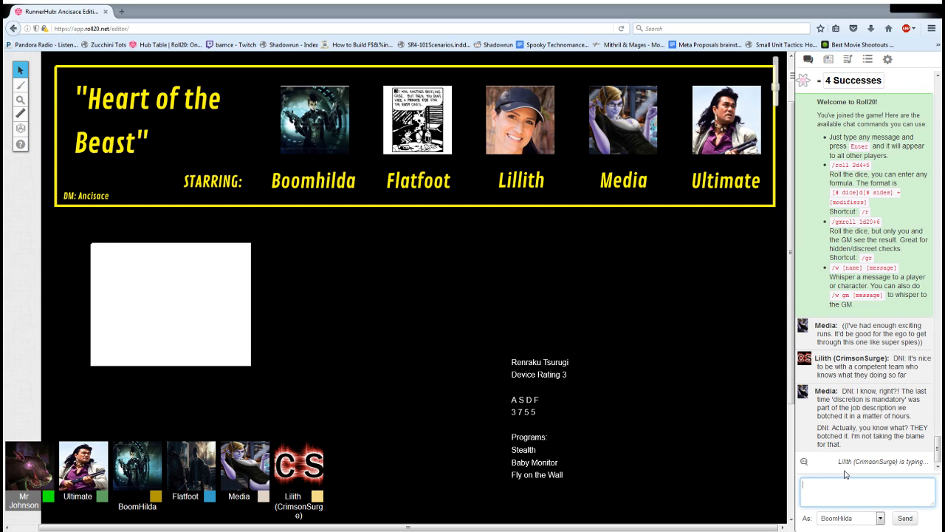
text(DNI: Pffffffttttttt you)
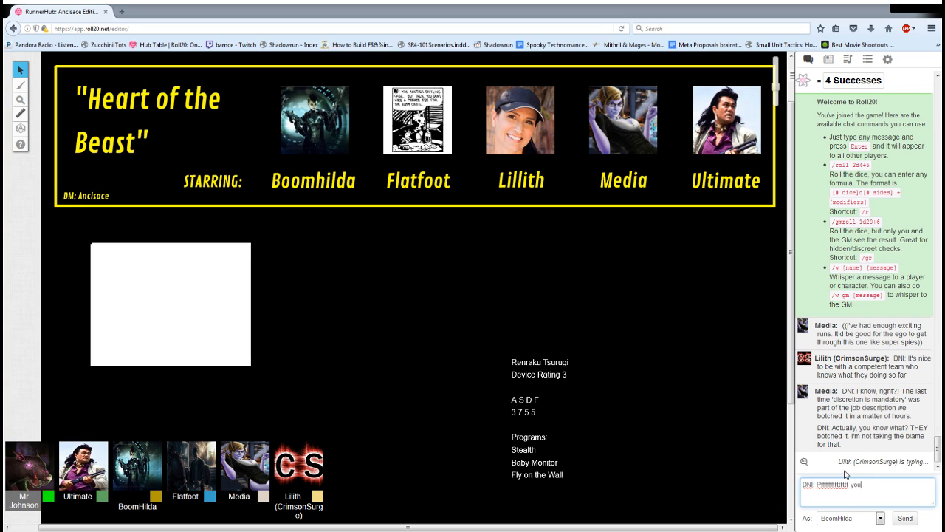
text(ain't)
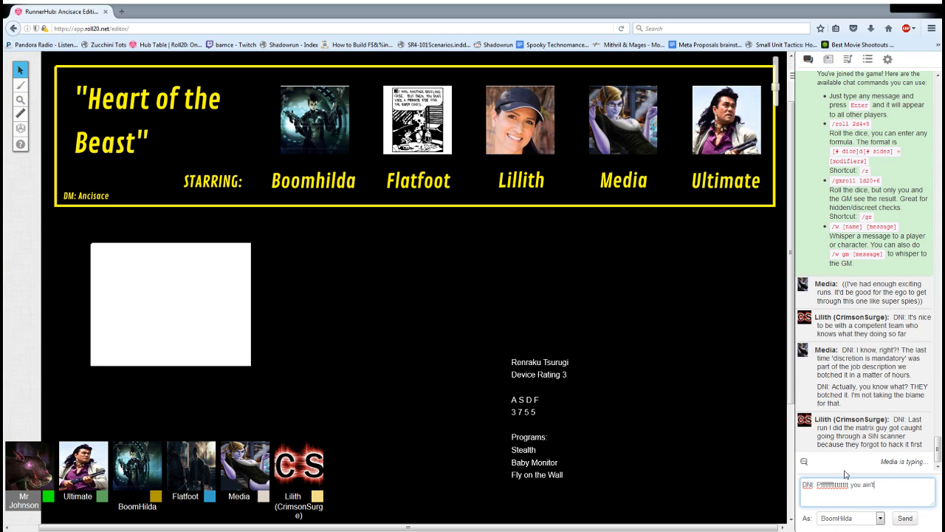
scroll(down, 3)
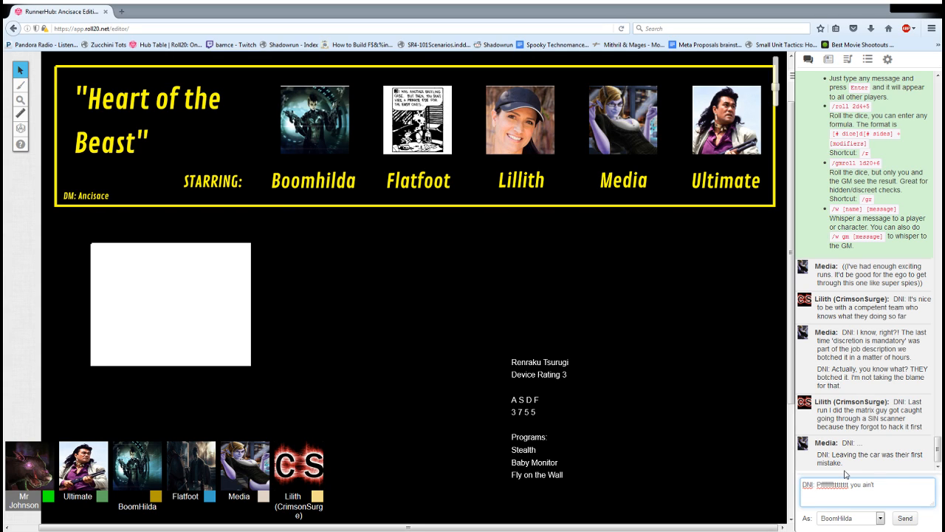
text(until a mistake)
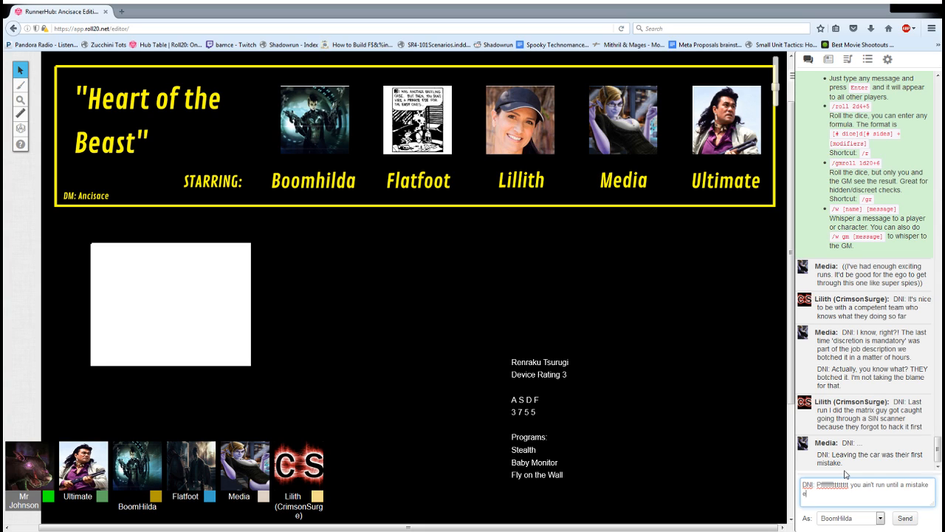
text(ends up in a 10 kilometer fall)
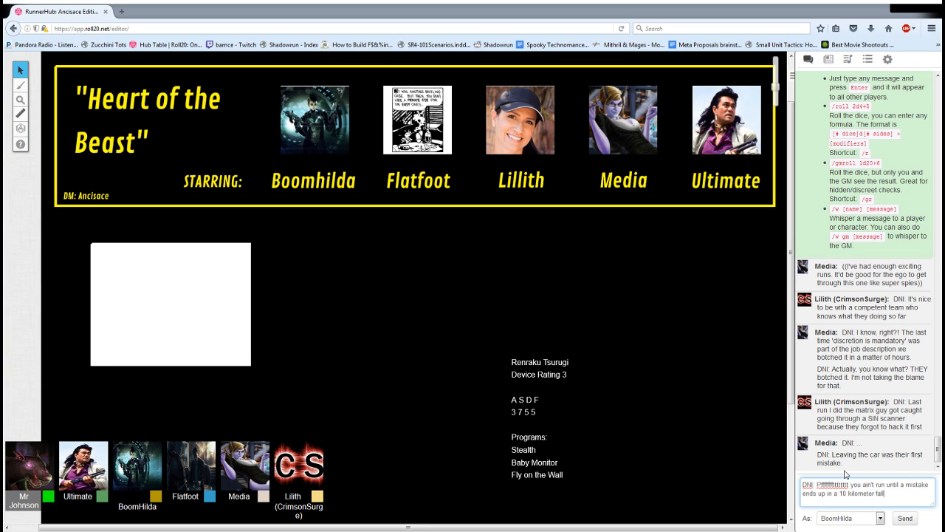
click(904, 517)
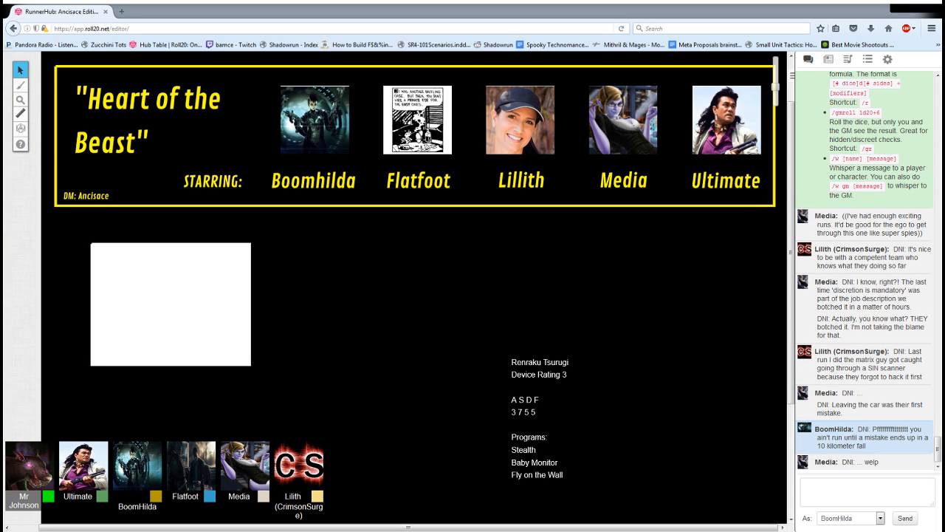
Post the out-of-character aside '((whats the chance thats the bar' she's at
click(869, 491)
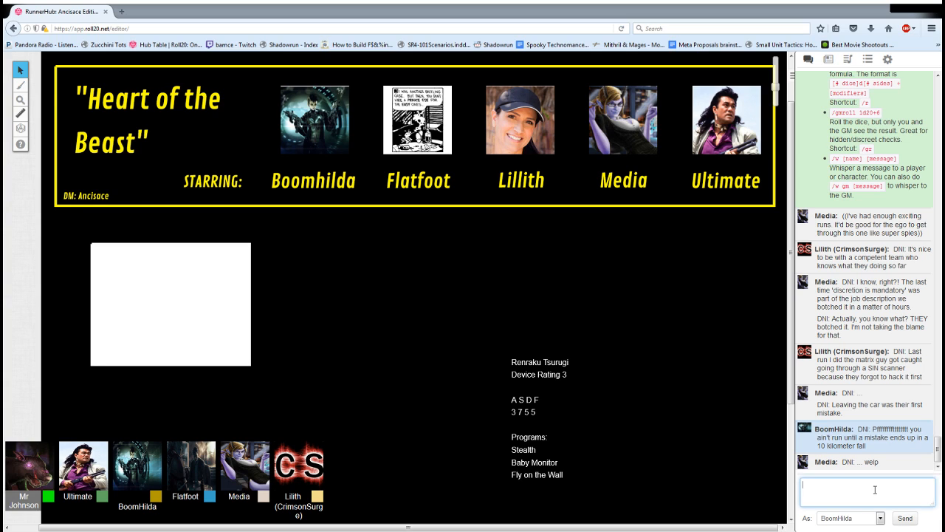
text(((whats)
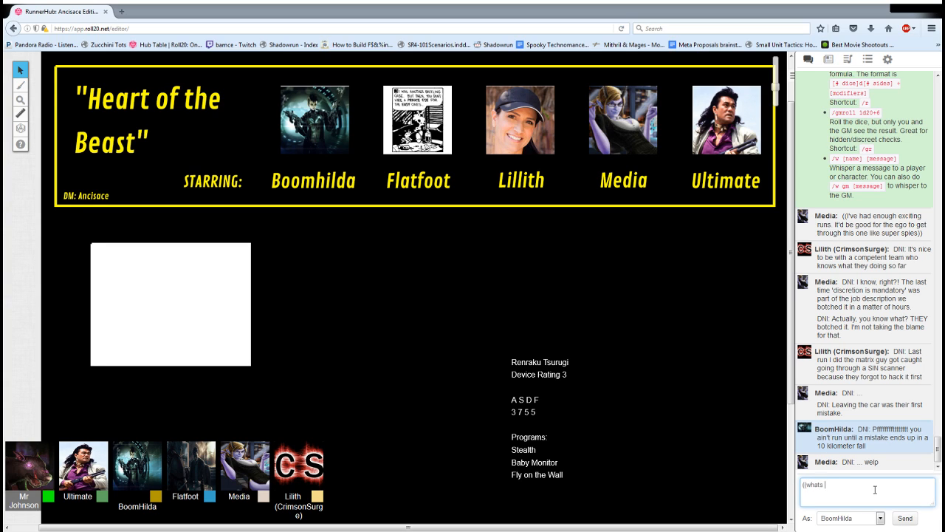
text(the chance thats the bar)
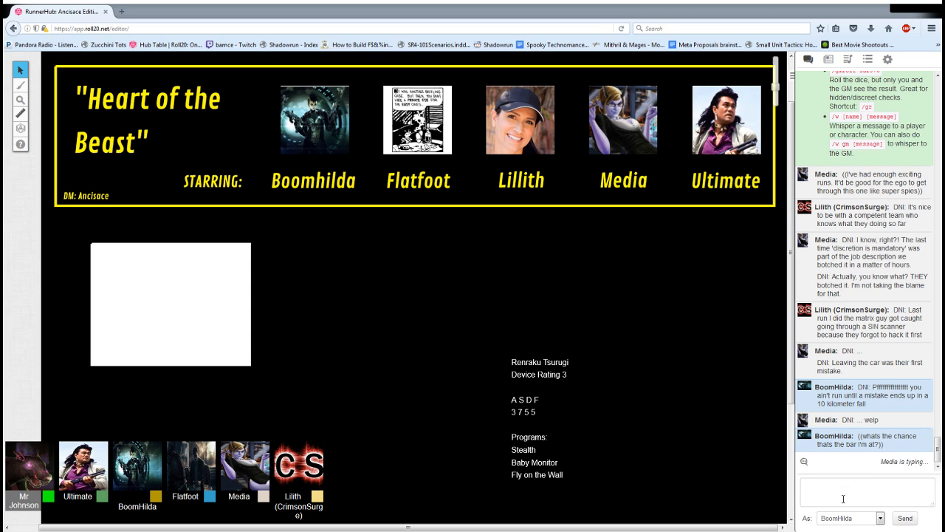
click(869, 493)
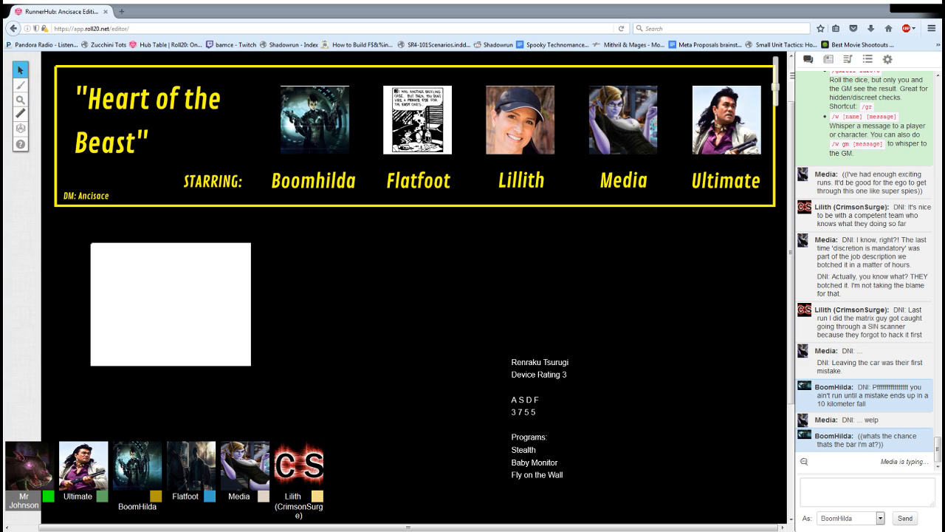
Focus the chat box to enter a /roll 5d6>5 dice roll
click(869, 492)
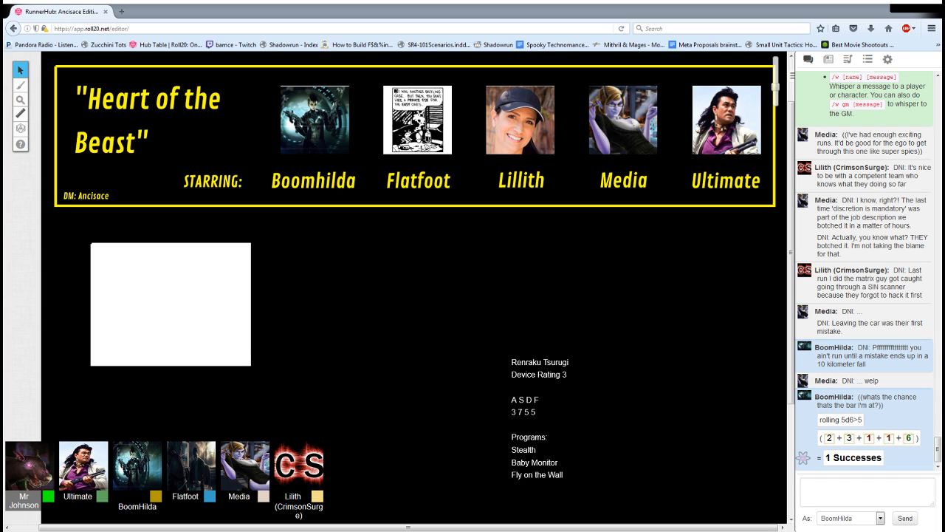
scroll(down, 3)
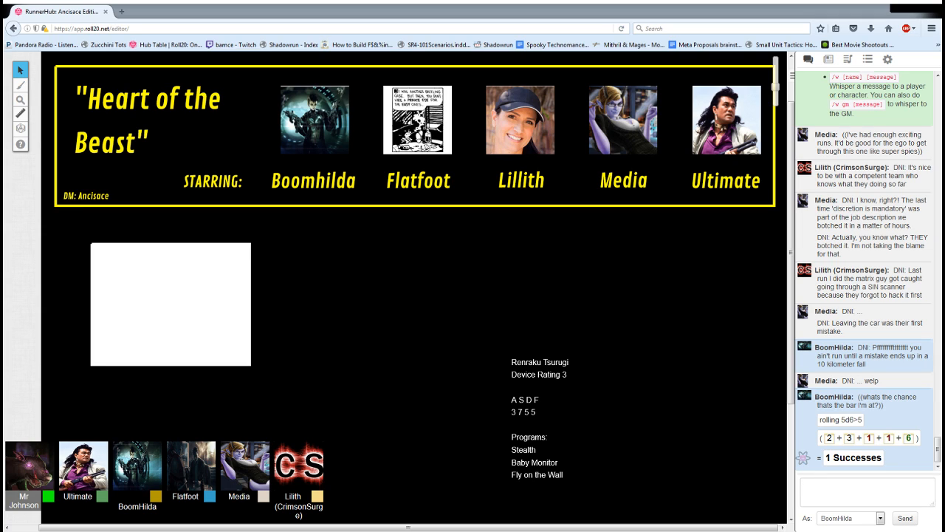
mouse_move(534, 479)
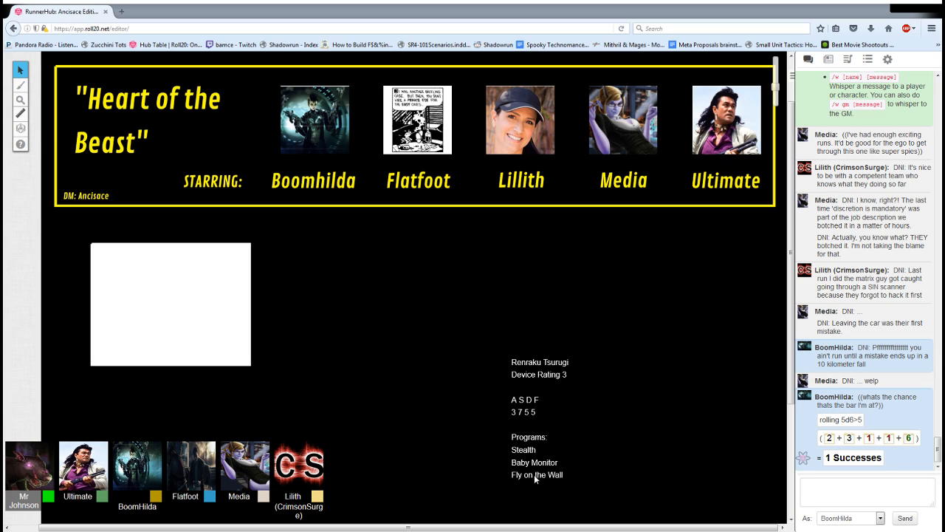
mouse_move(288, 528)
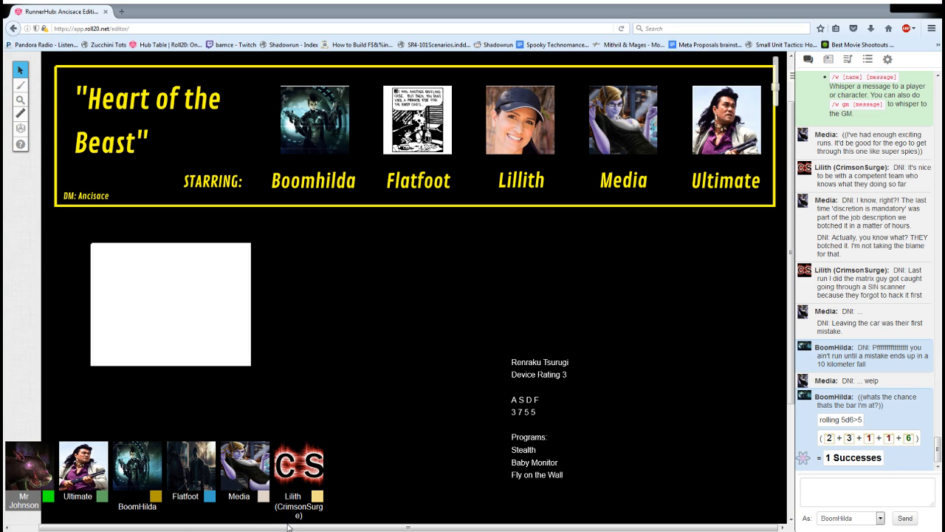
click(869, 493)
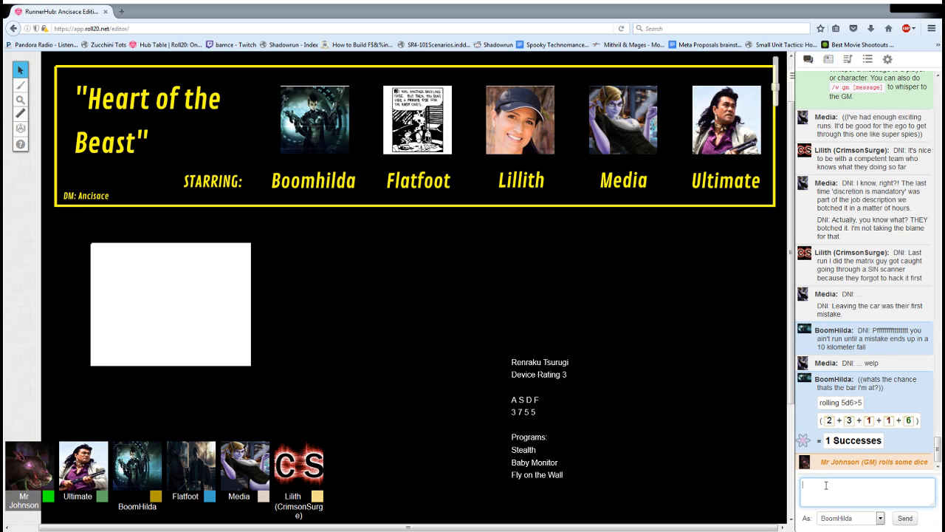
mouse_move(815, 479)
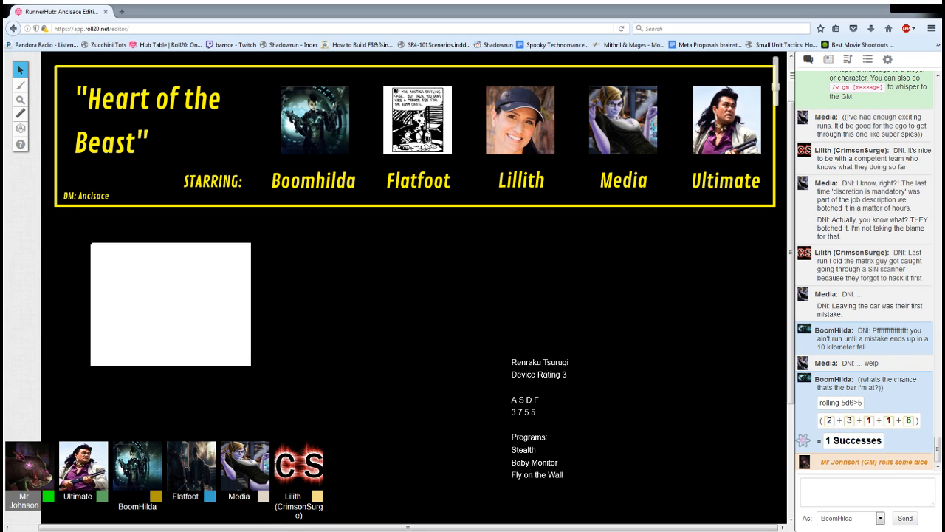
Roll 15d6>5 visual perception in chat with the note 'My bellhop hel…'
click(866, 492)
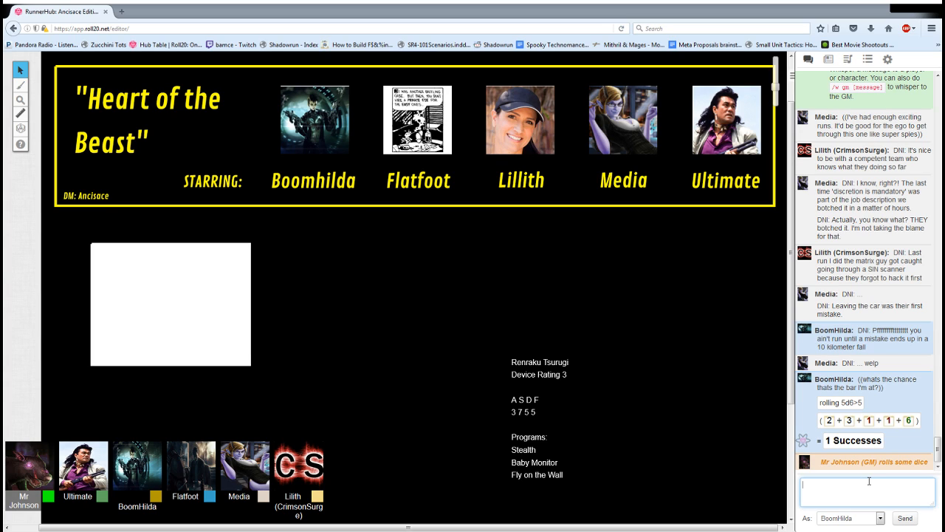
text(/roll 15d6>5)
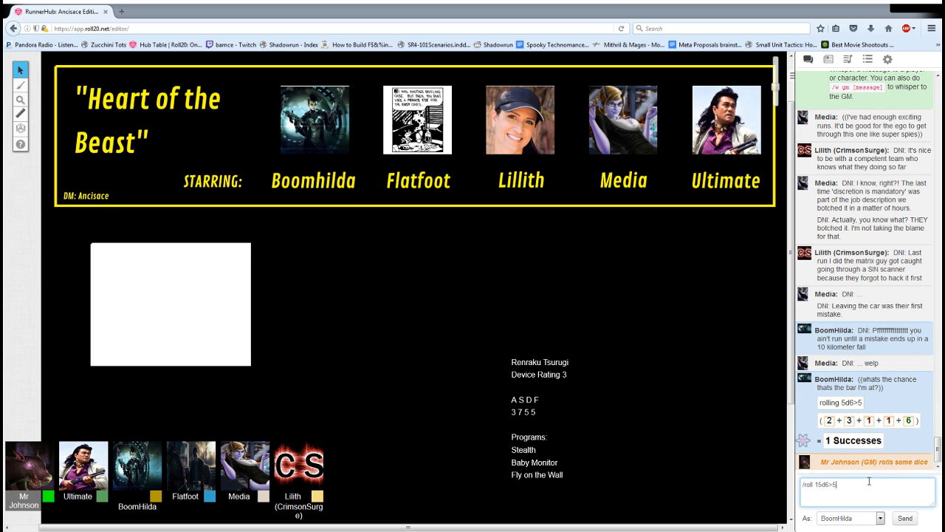
text(visual percepion,)
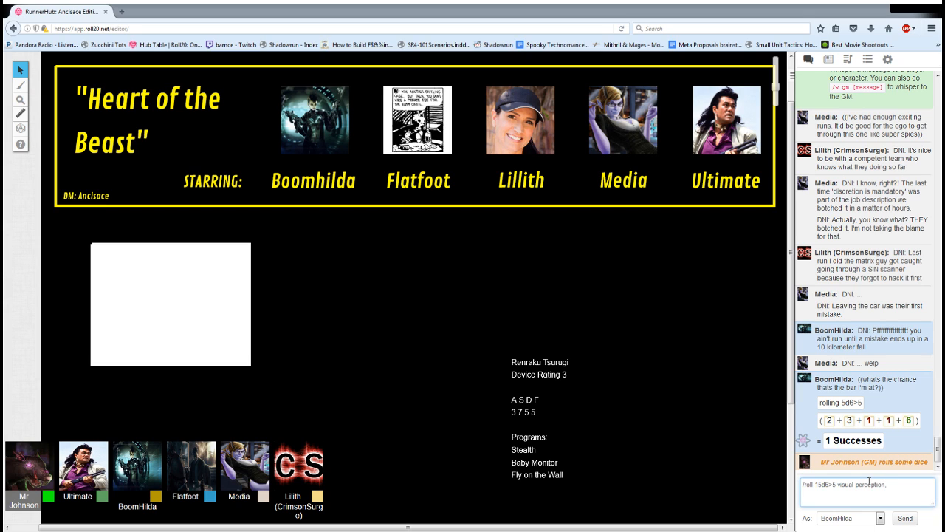
text(My bellhop hel)
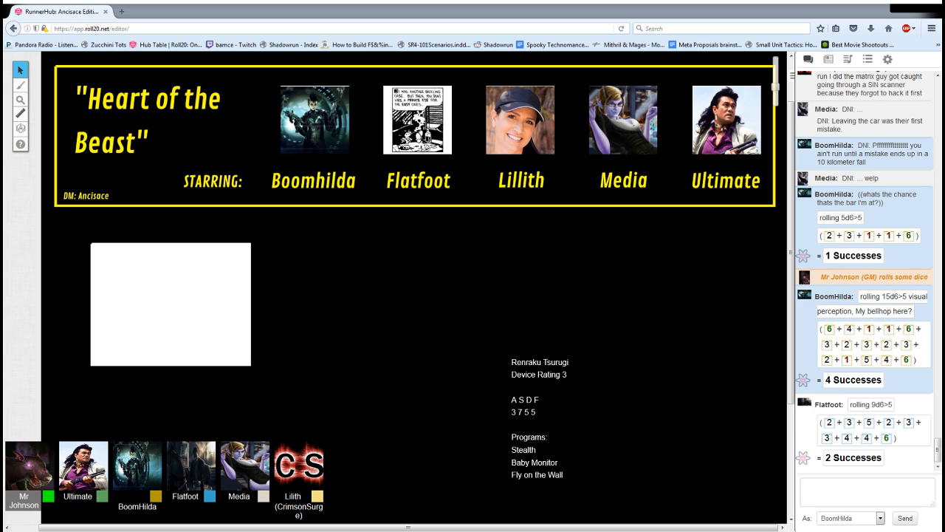
Scroll the chat down to Media's addiction roll and Lillith's 'DM: He's arrived'
scroll(down, 3)
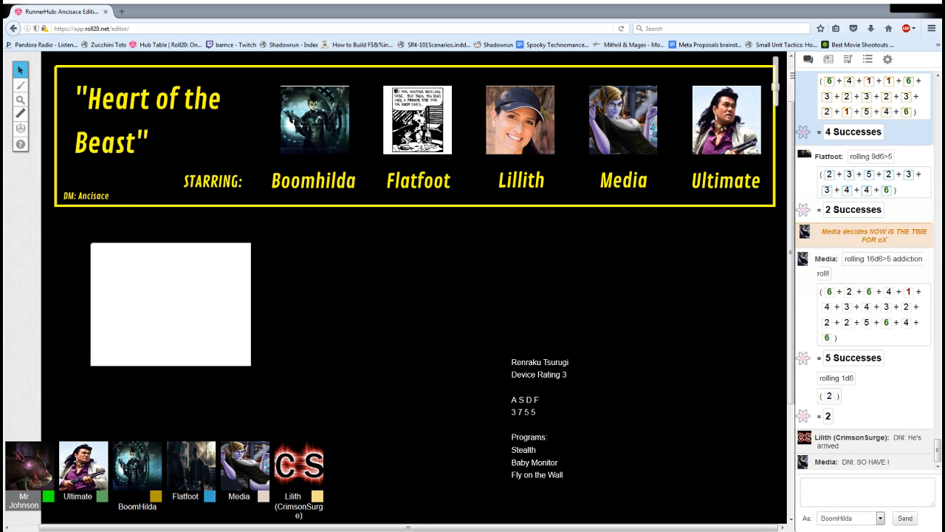
click(869, 490)
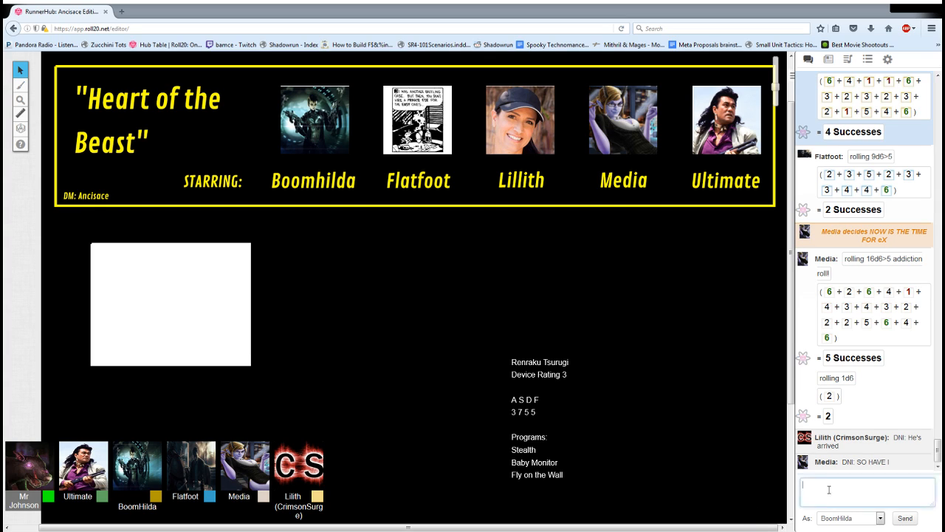
text(DNI We)
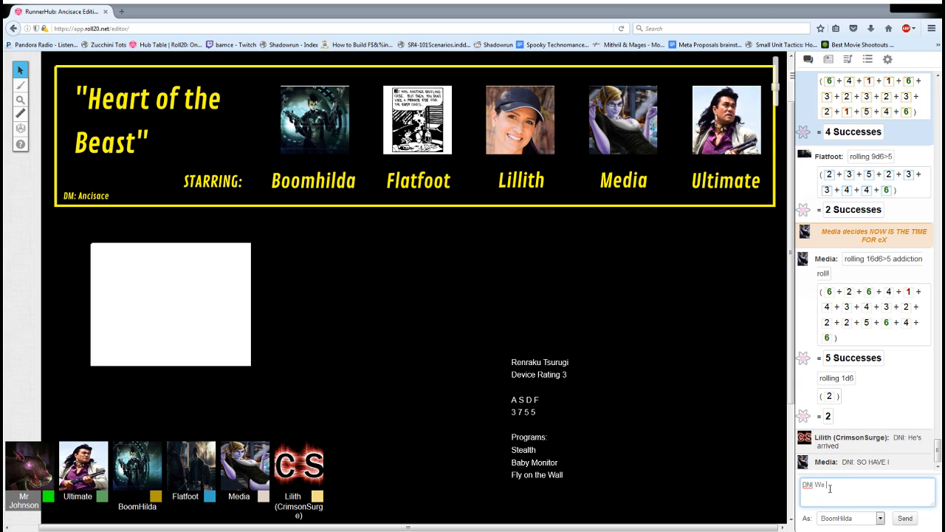
text(gonna g)
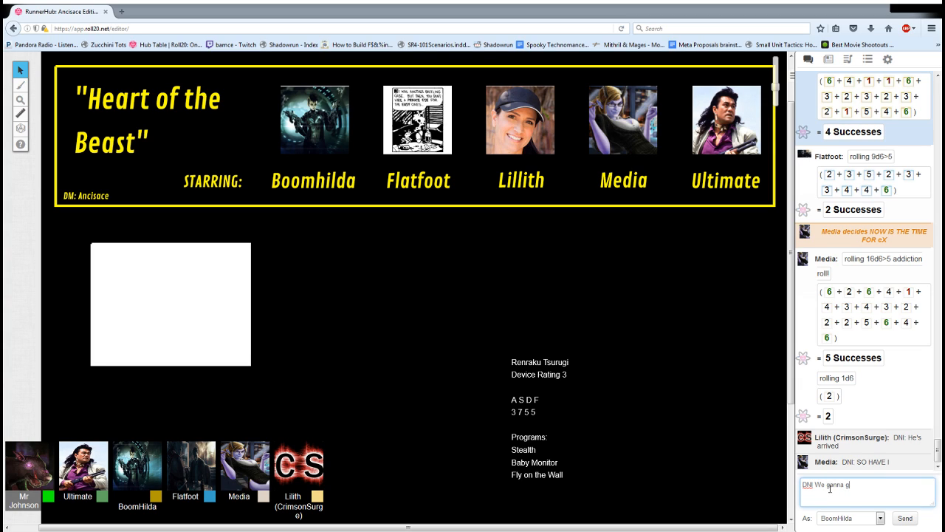
text(lone)
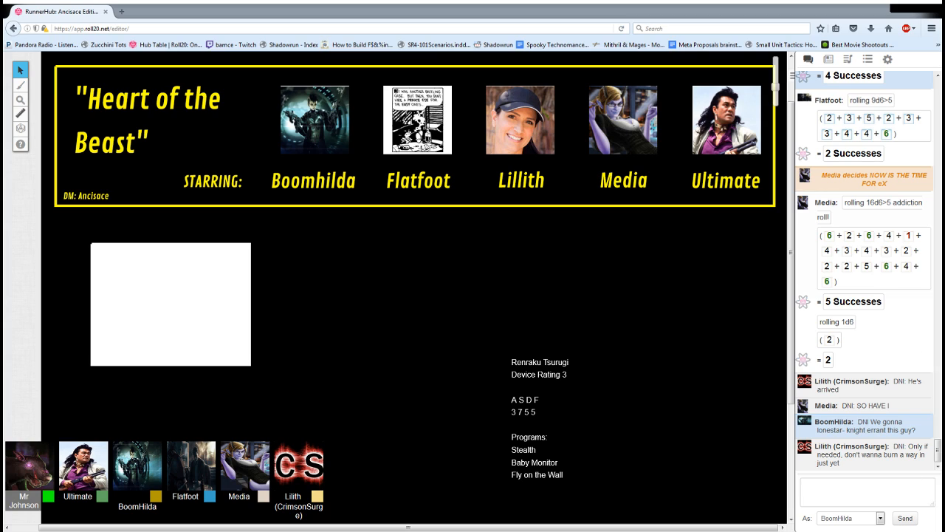
mouse_move(294, 526)
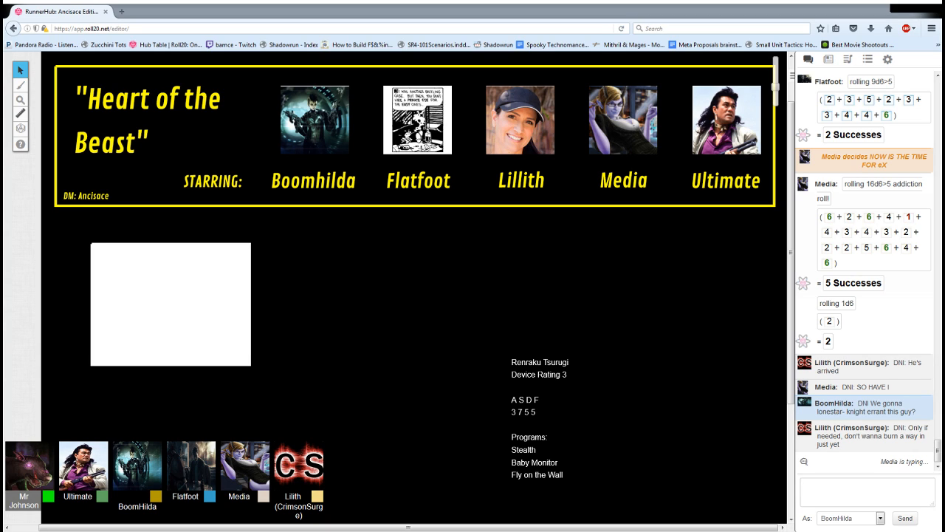
scroll(down, 3)
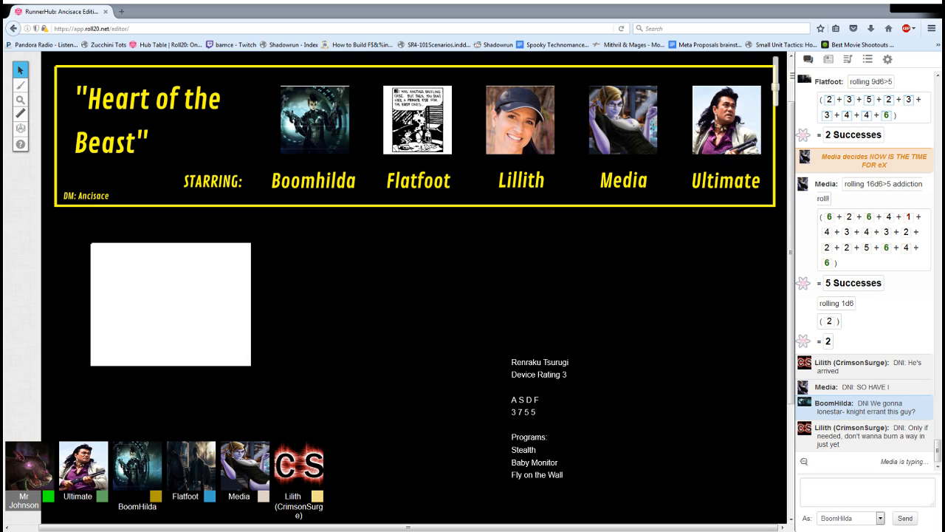
scroll(down, 3)
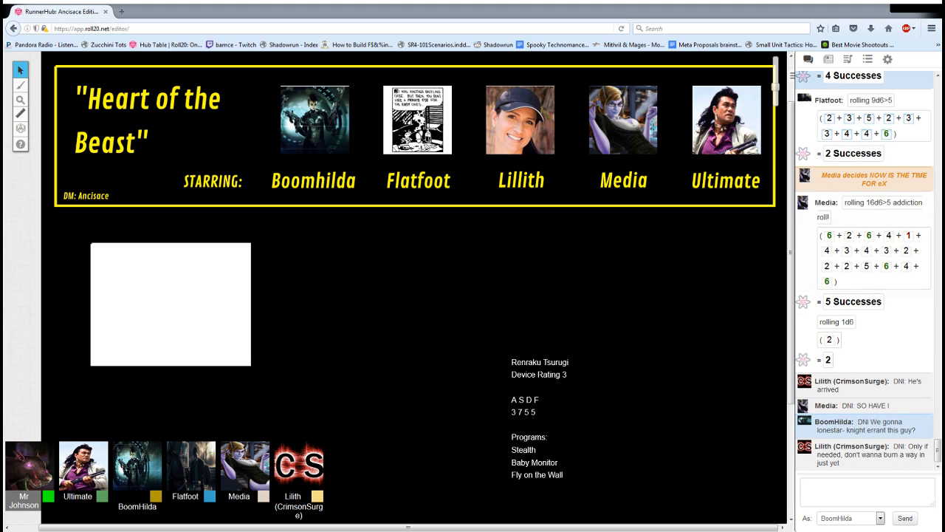
click(869, 494)
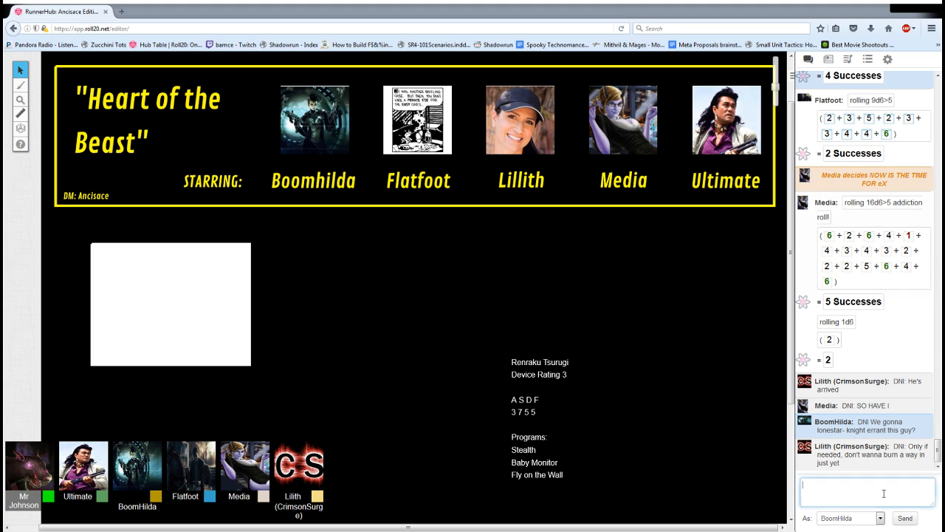
text(DNI you need met o bail you)
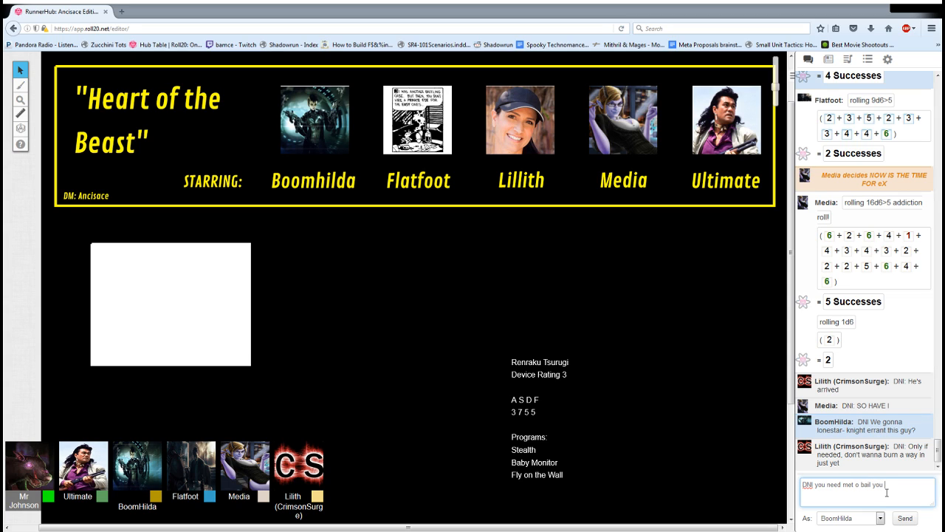
click(904, 517)
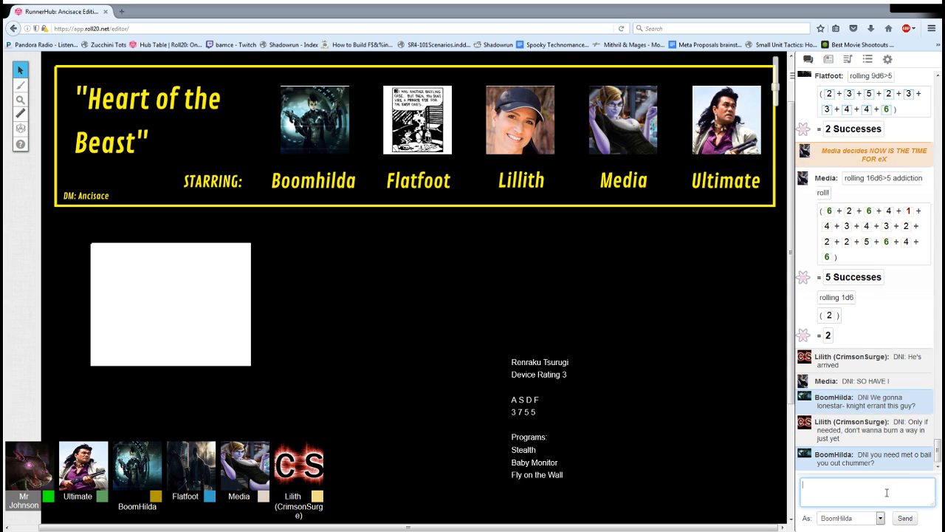
Emote '/me orders a big' beer, then start the 'DNI OOP' reply to Media's oops
text(/me)
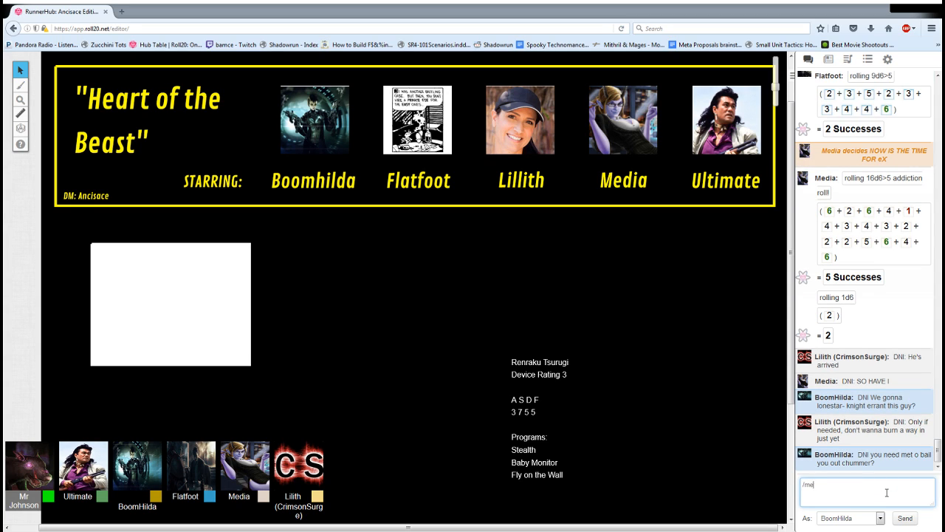
text(orders a big)
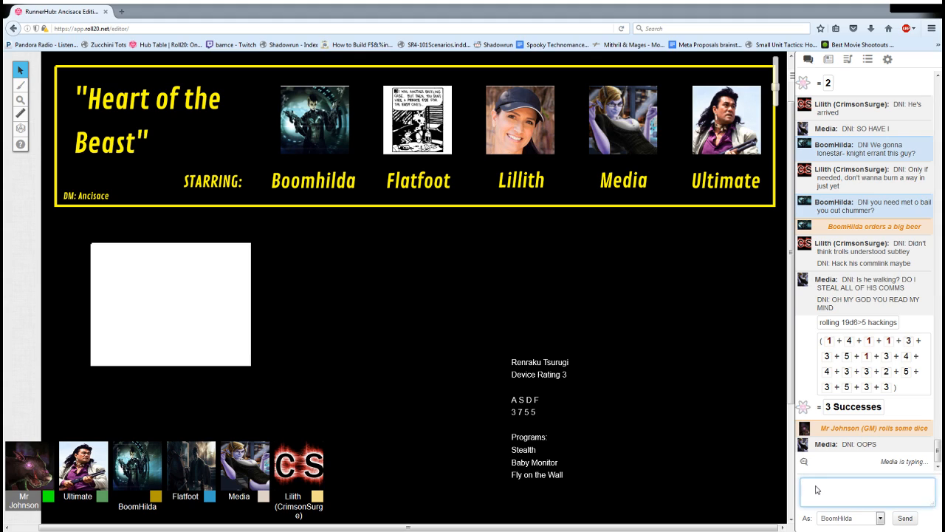
text(DNI OOP)
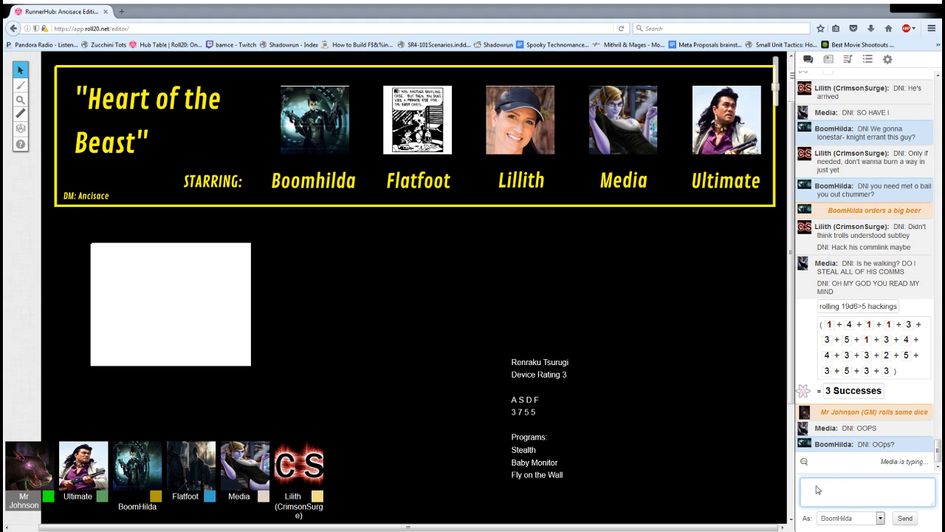
Post the emote '/me wanders over towards the meeting' as BoomHilda
text(/me)
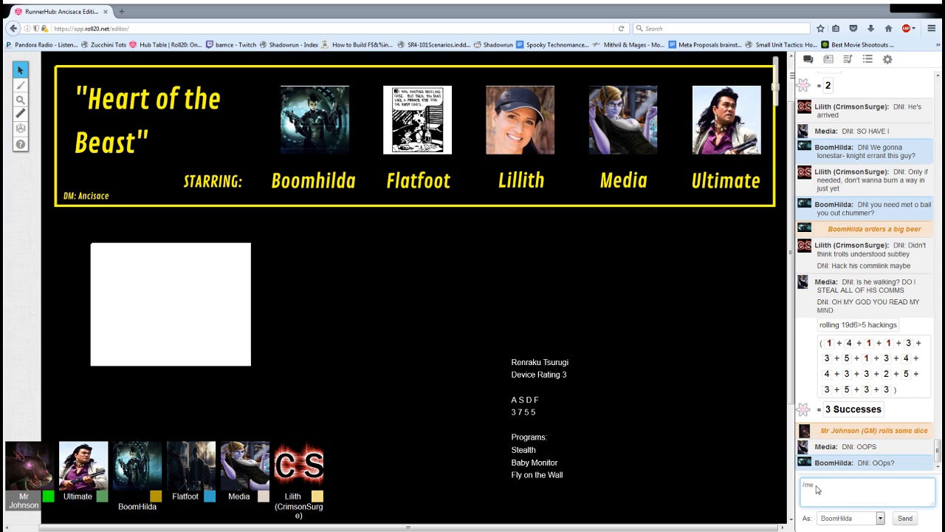
text(wanders over t)
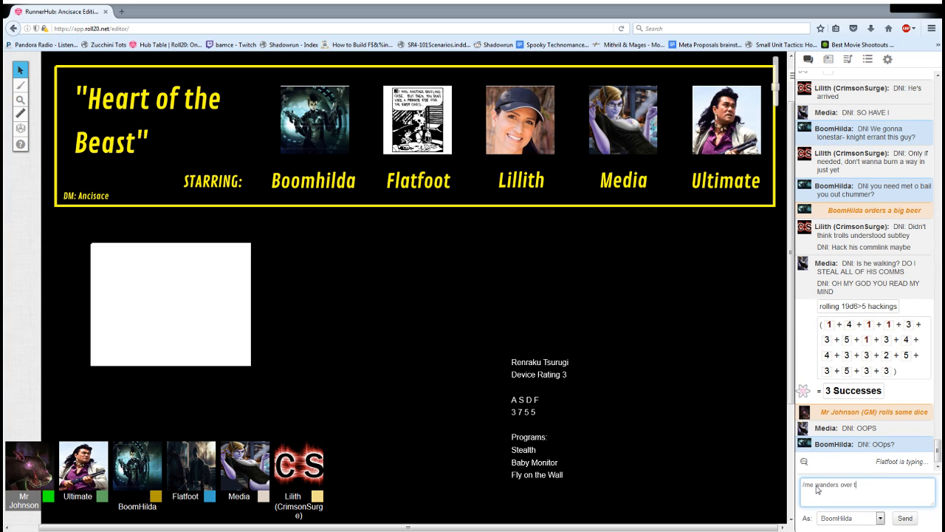
text(owards)
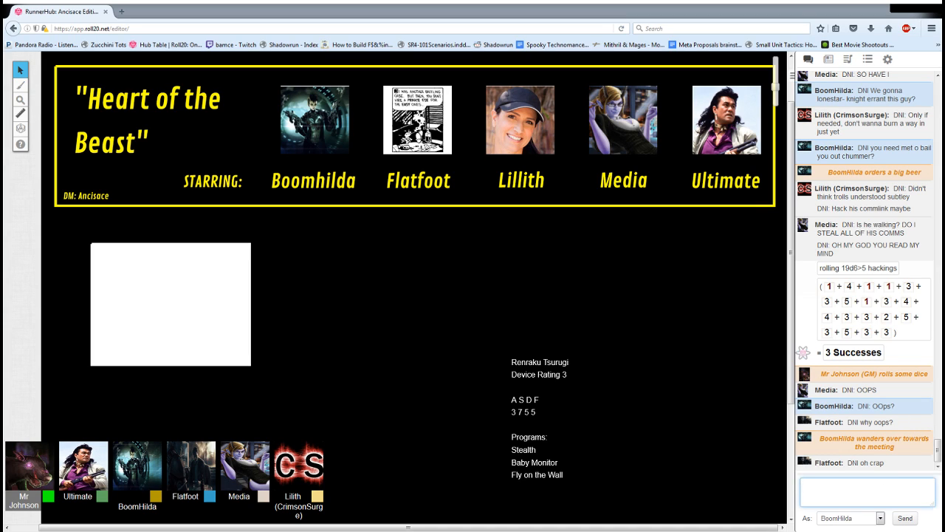
Roll 15d6>5 perception as BoomHilda asking what the room is like, scoring 6 successes
text(/ro)
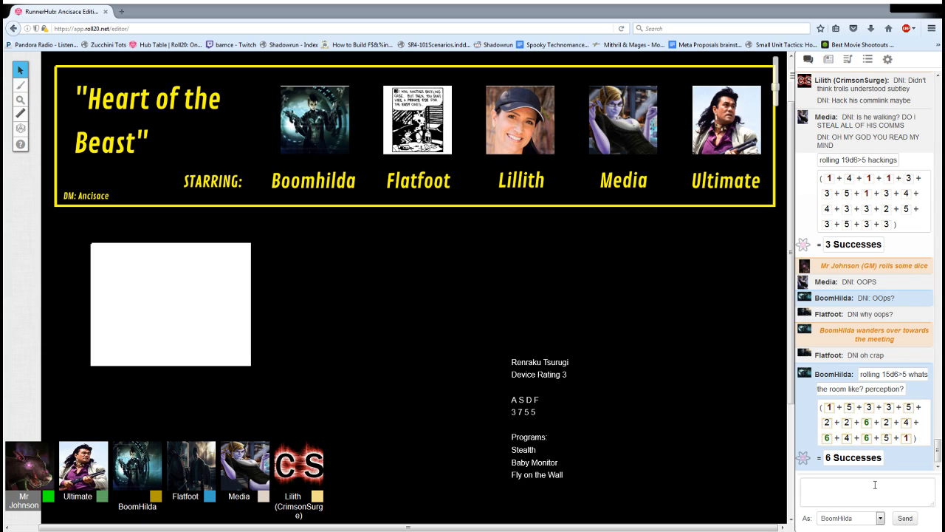
Roll 11d6>5 in chat, scoring 6 successes
text(H)
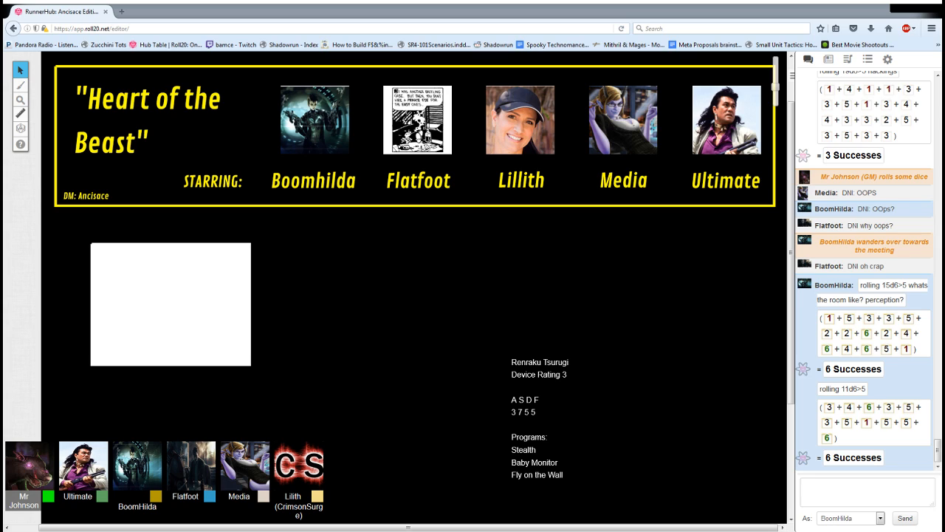
click(868, 493)
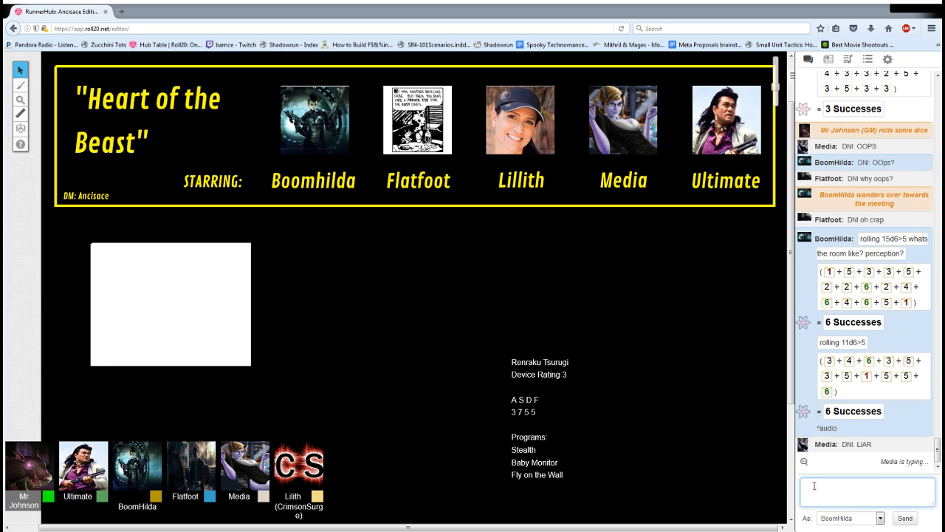
Scroll the chat down to Media's 'LIAR' and 'I HACK MORE AT HIM' messages
scroll(down, 3)
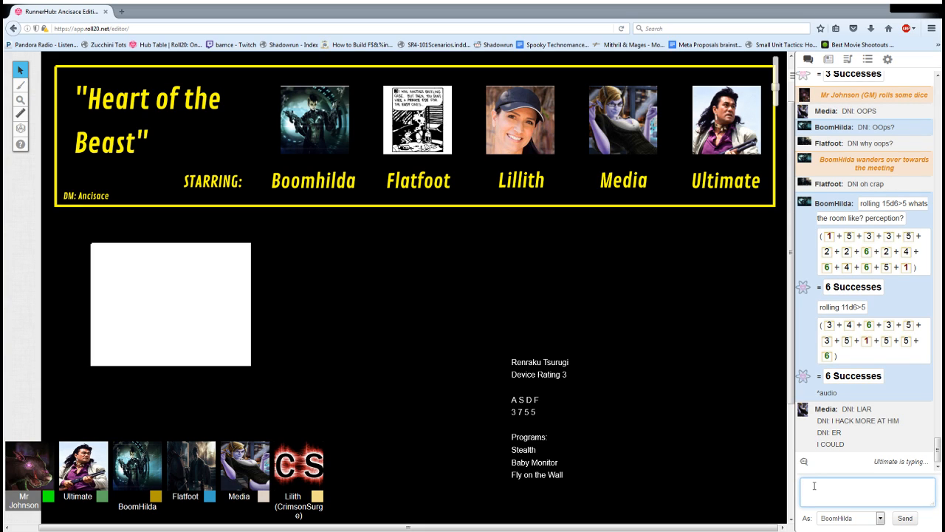
Scroll the chat to Ultimate's smoking-area emote and Media's best-song joke
scroll(down, 3)
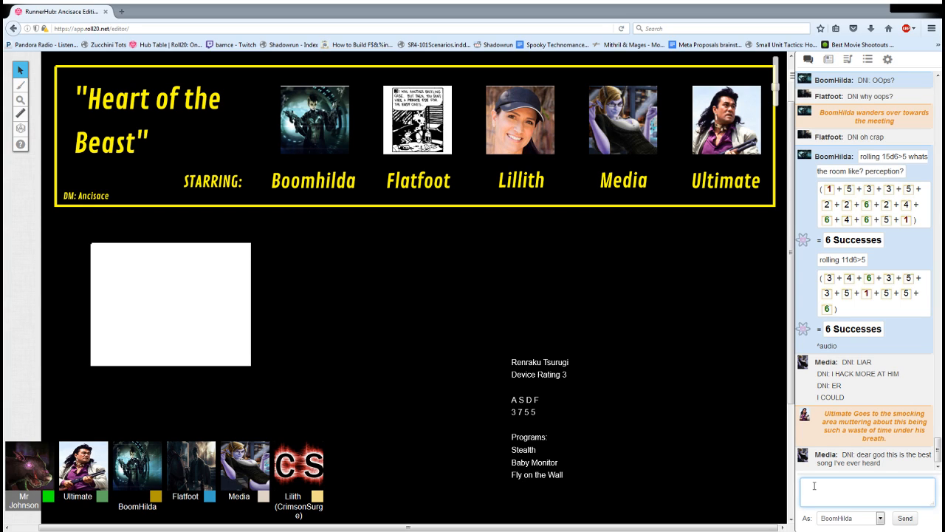
Post BoomHilda's OOC question '((is this the same day or another day after?))'
text(/m)
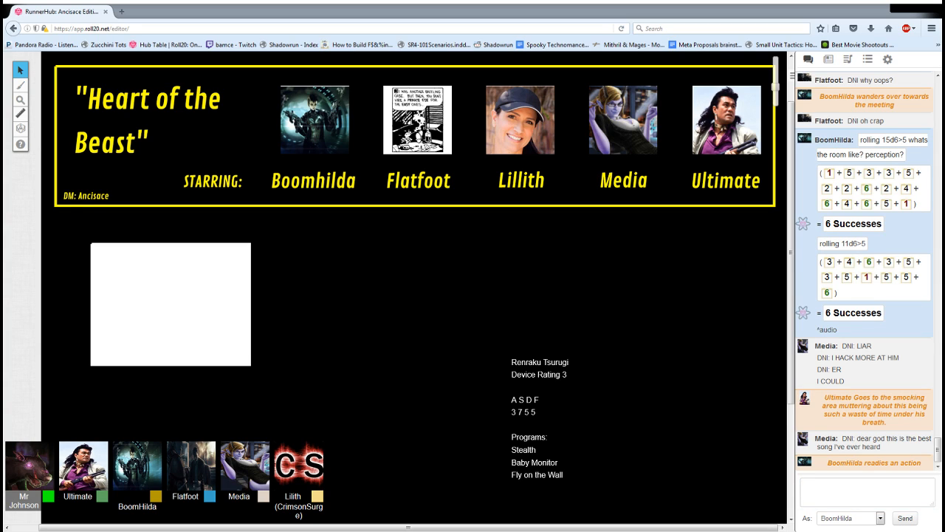
click(869, 490)
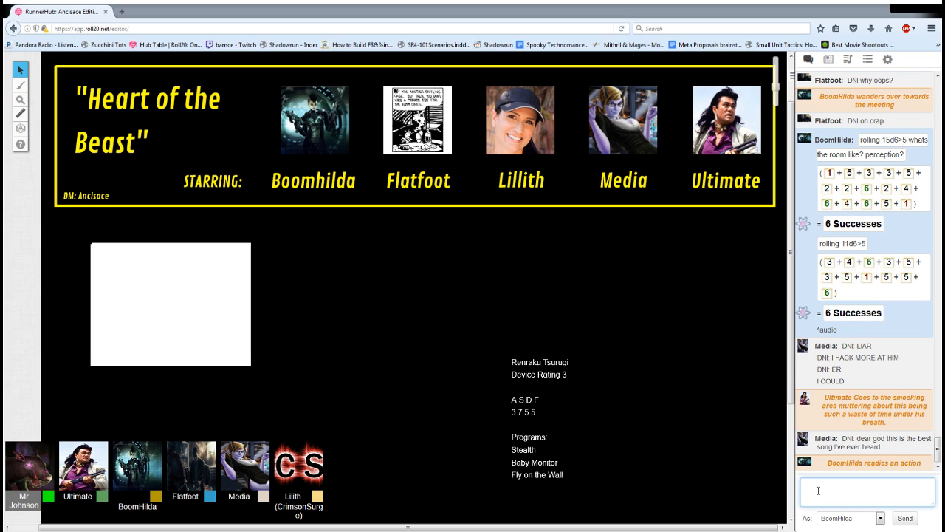
text(((is this the)
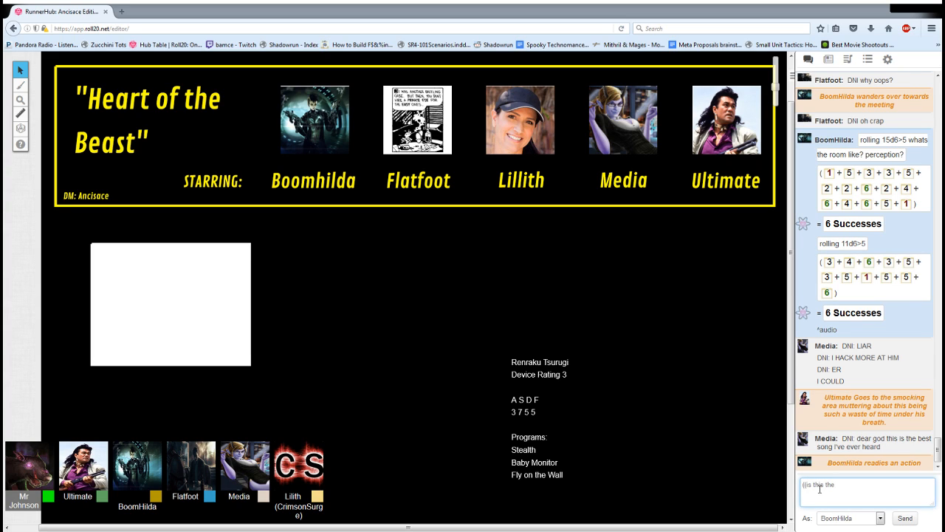
text(same day or another day)
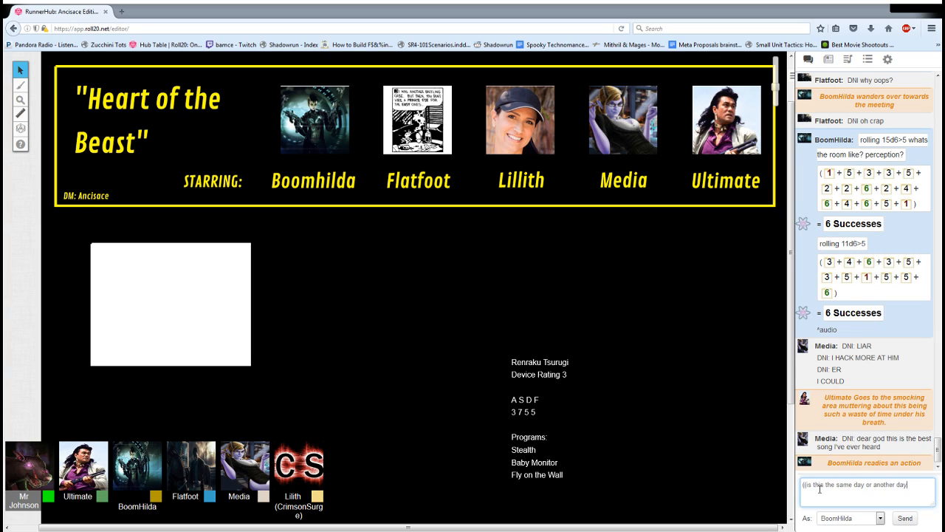
text(ba)
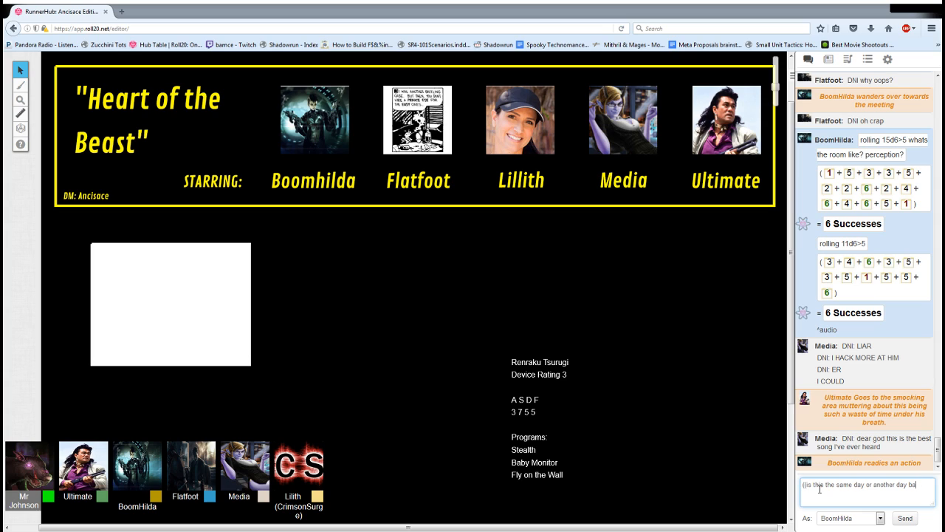
text(after?)
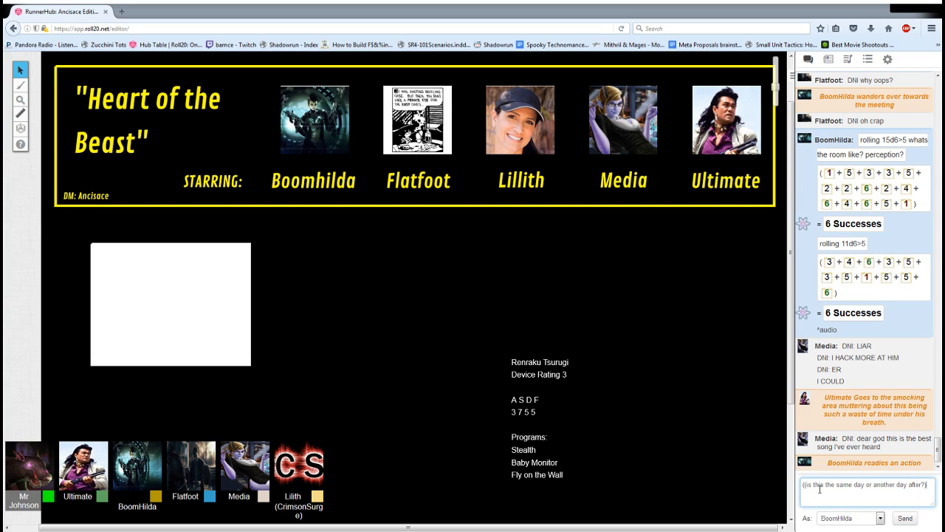
click(904, 517)
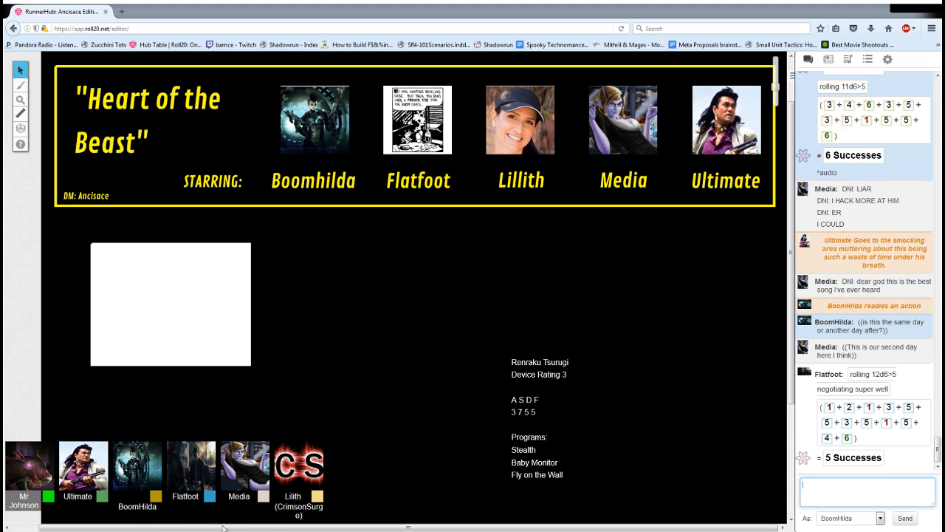
Focus the chat and watch Flatfoot's negotiation rolls and Mr Johnson's hidden roll arrive
click(869, 492)
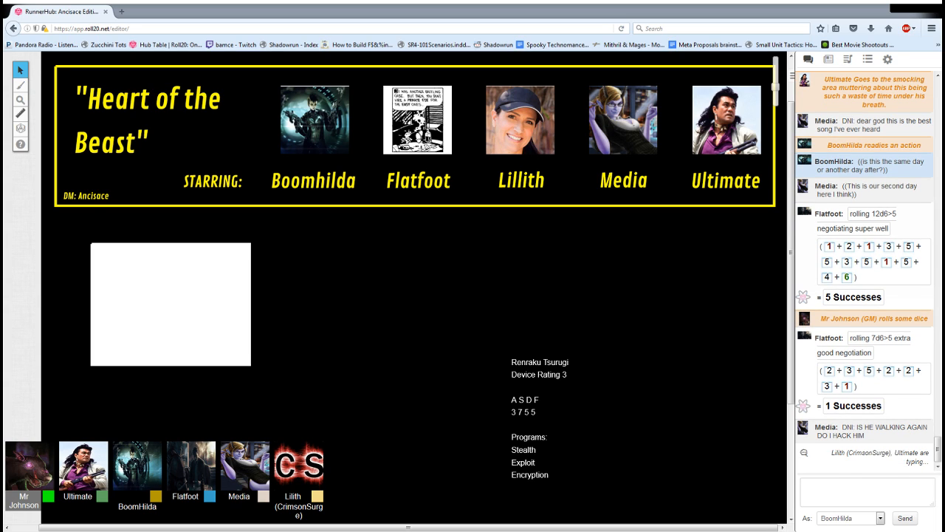
Post a /me emote of BoomHilda going ahead and taking a seat
click(866, 493)
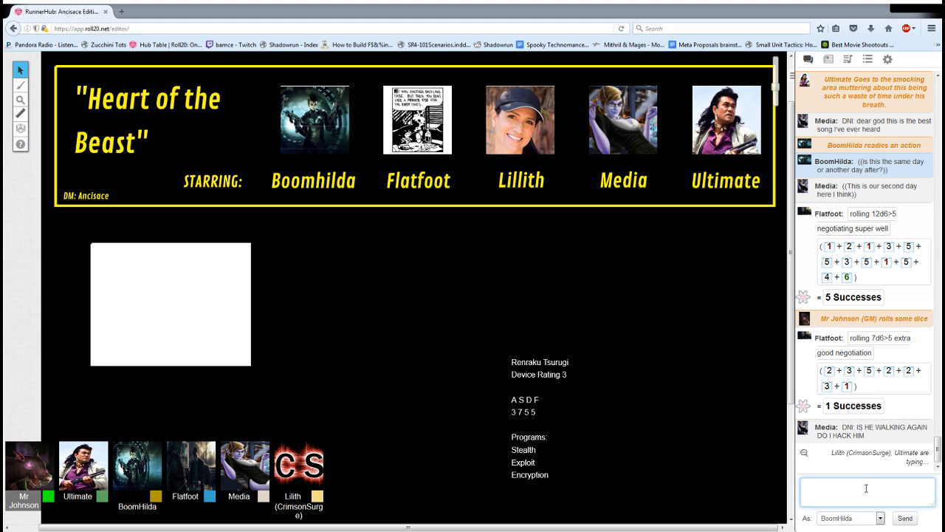
text(/me will g)
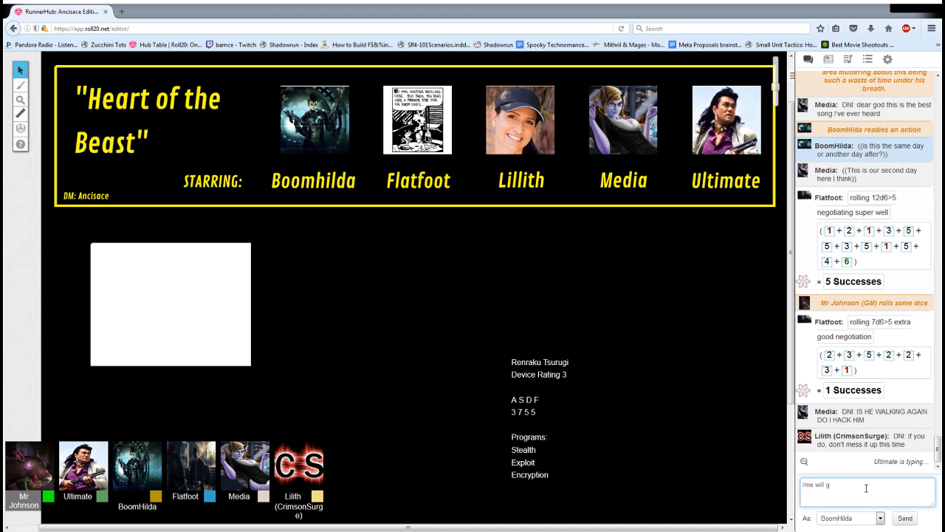
text(o ahead)
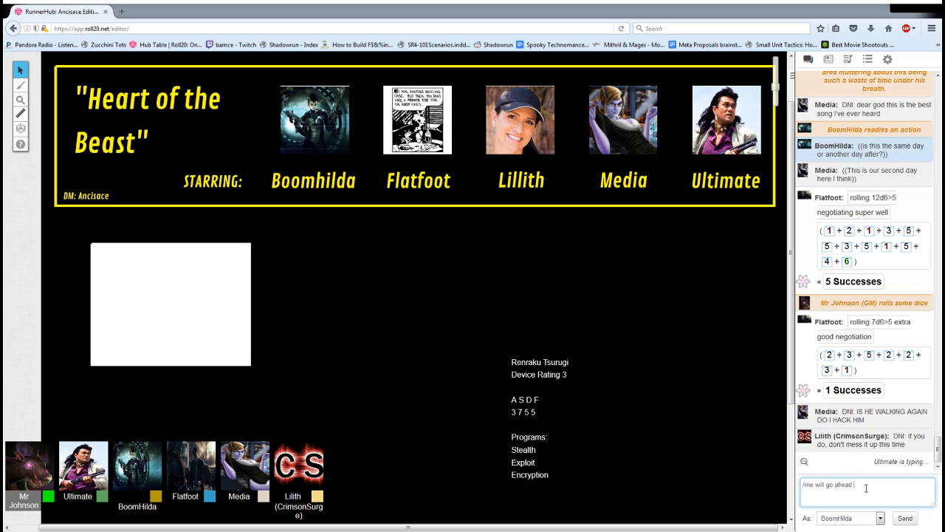
text(and take a s)
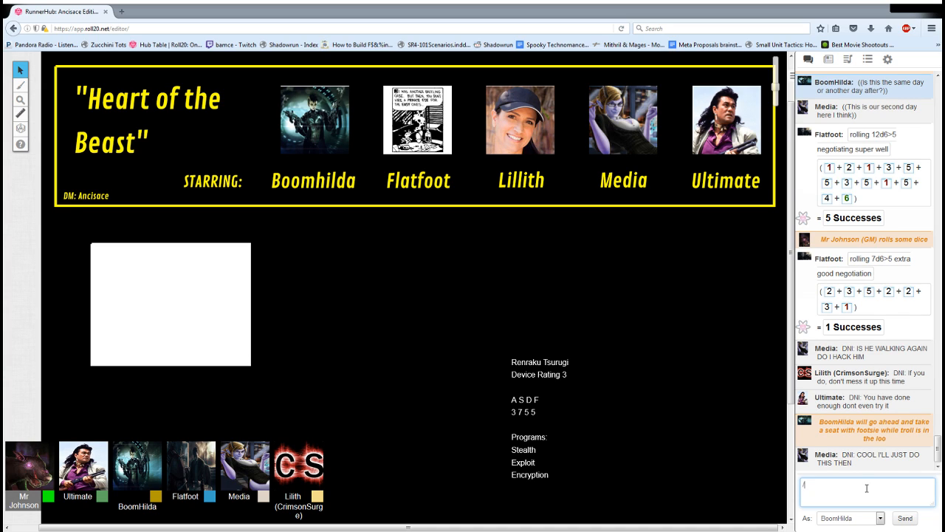
Post /me emotes giving the troll something and producing the credstick
text(/me gives)
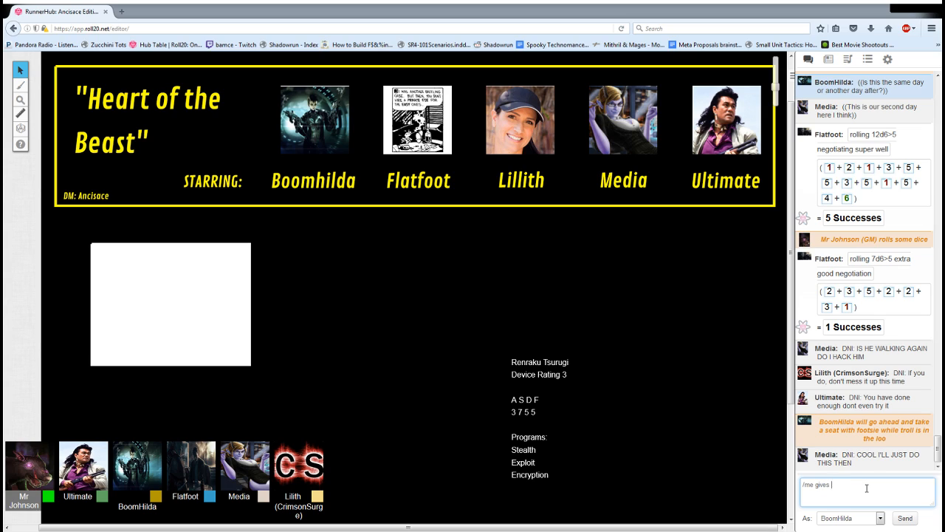
text(the troll teh)
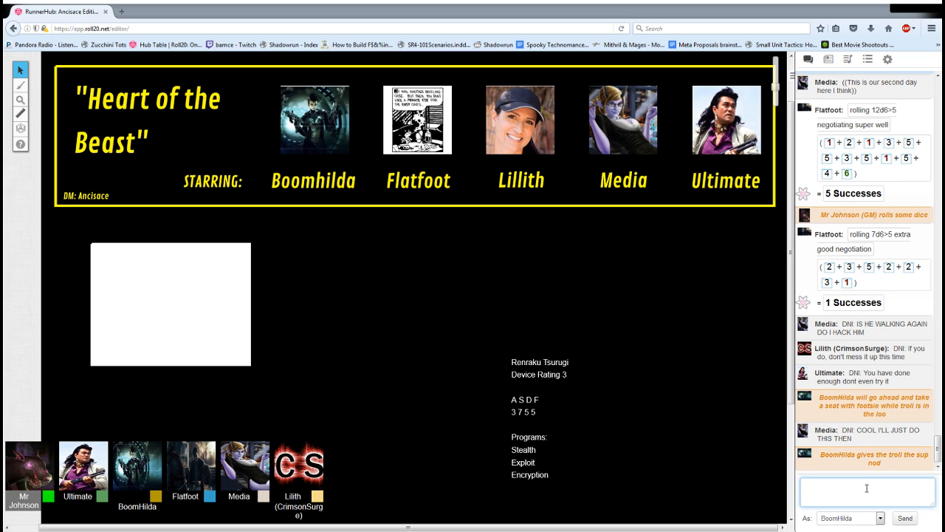
text(/me produces the credsti)
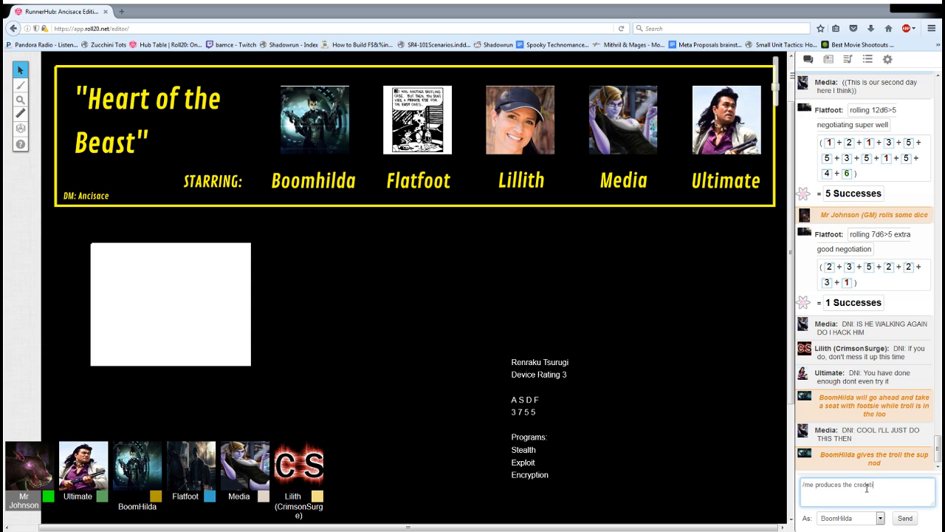
click(904, 517)
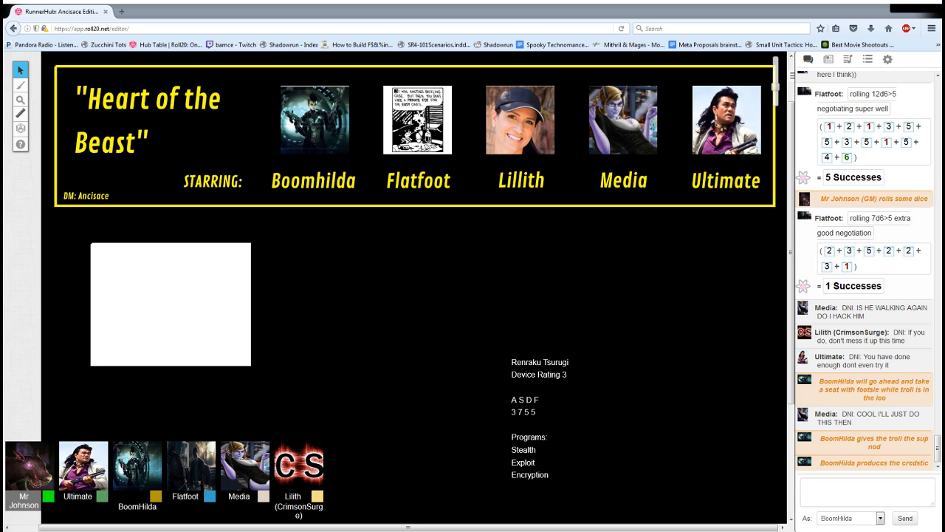
click(869, 493)
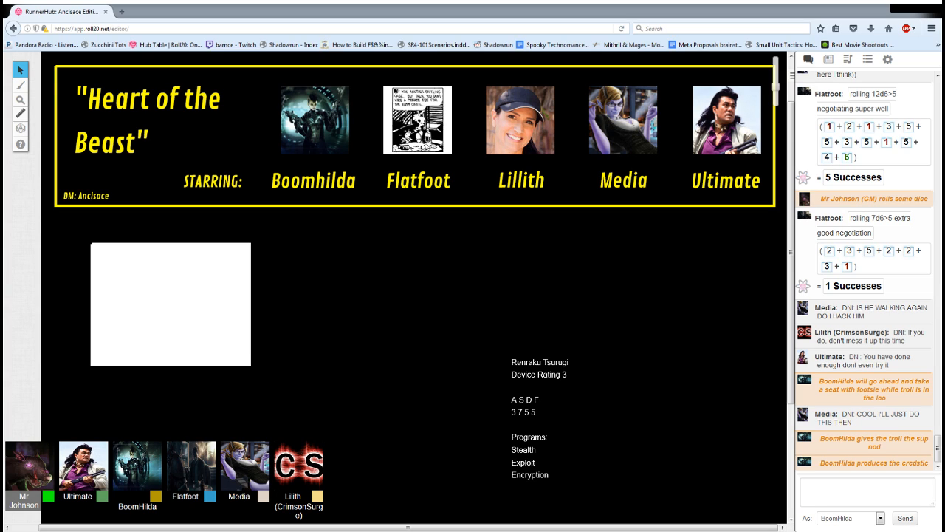
mouse_move(231, 529)
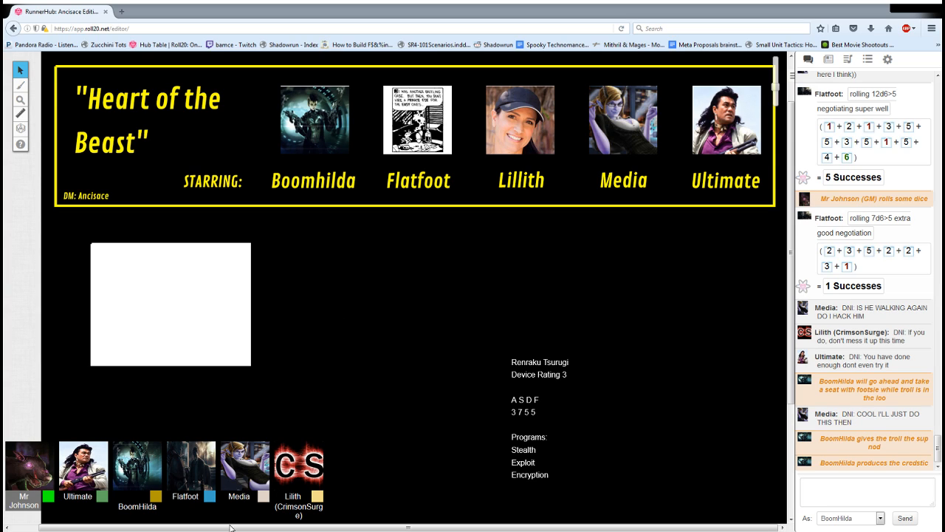
mouse_move(307, 514)
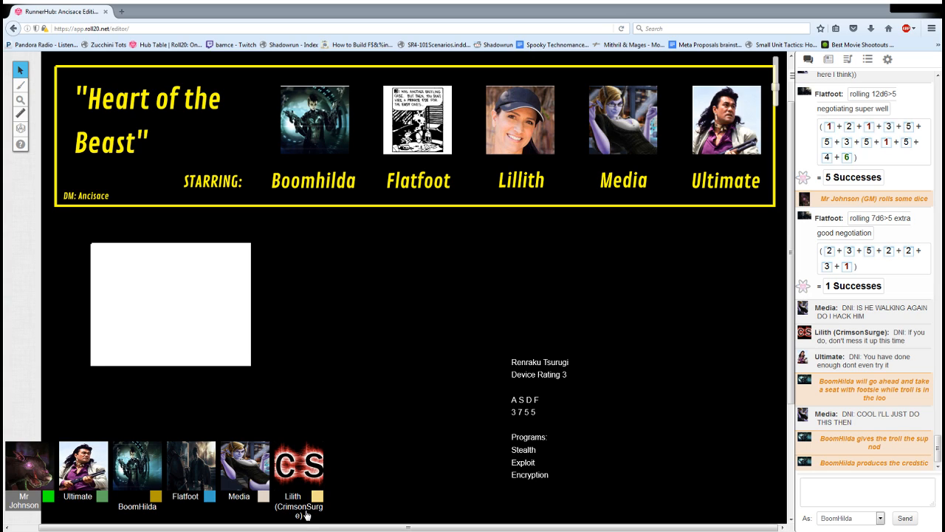
mouse_move(461, 457)
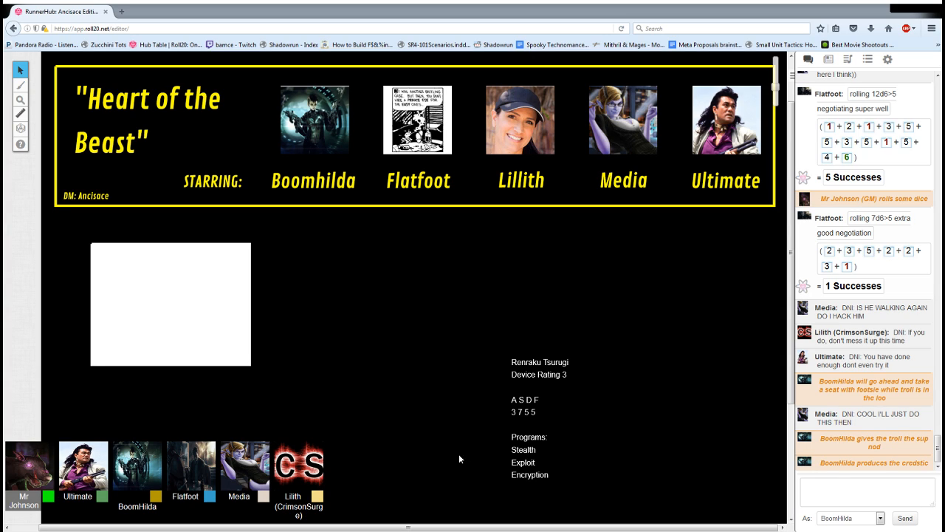
Enter 1500 in the chat and refocus the input
text(1500)
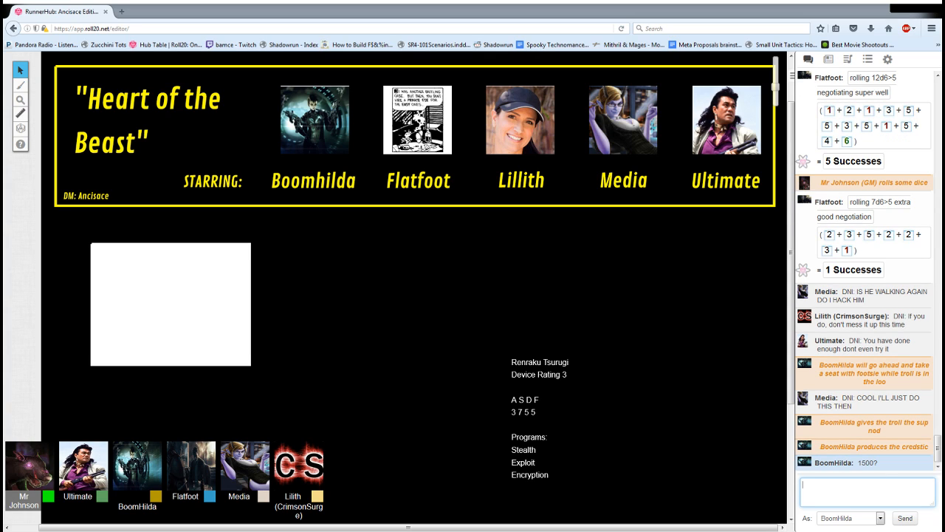
click(869, 494)
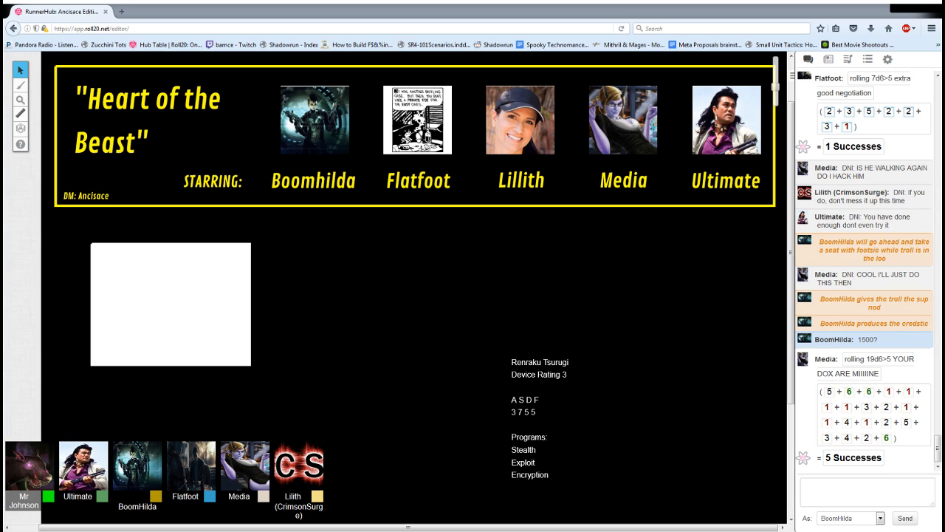
Post BoomHilda's OOC aside about having been going to offer to do his homework
click(866, 493)
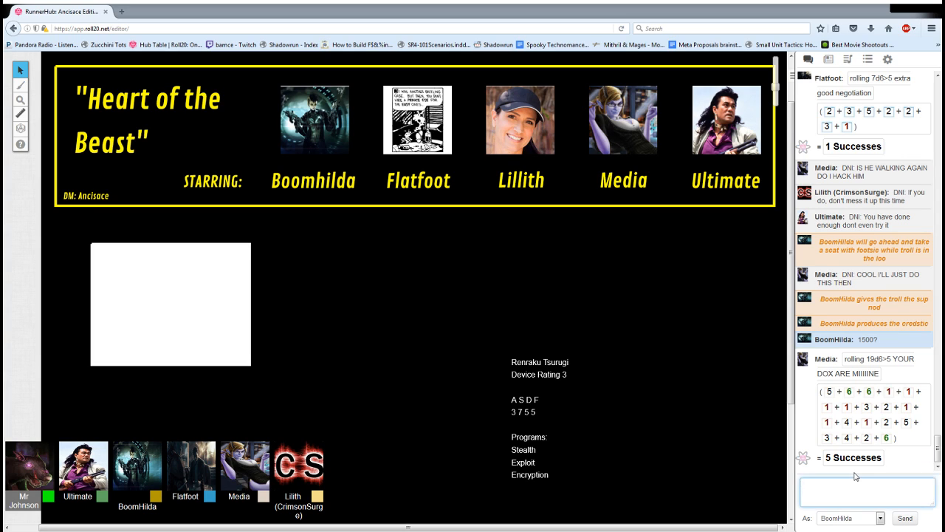
text(((was gonna offer to do his h)
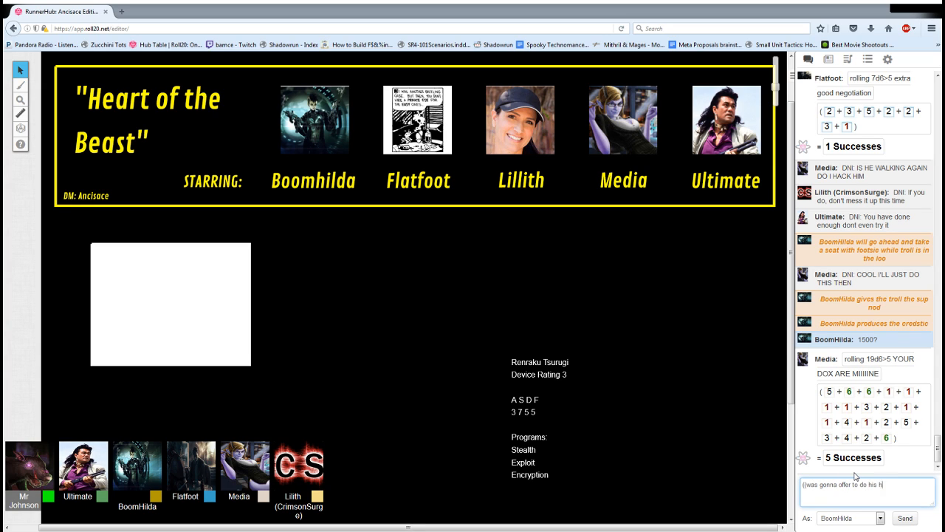
text(omework)
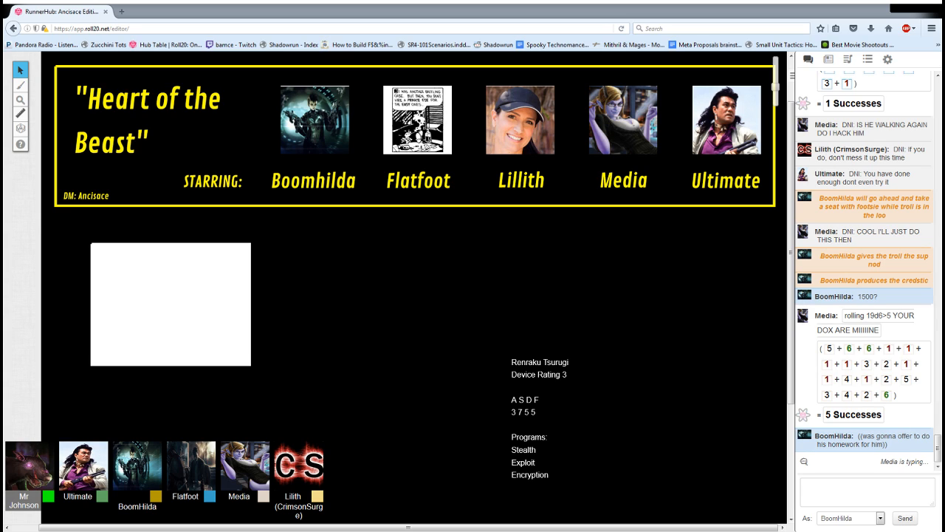
scroll(down, 3)
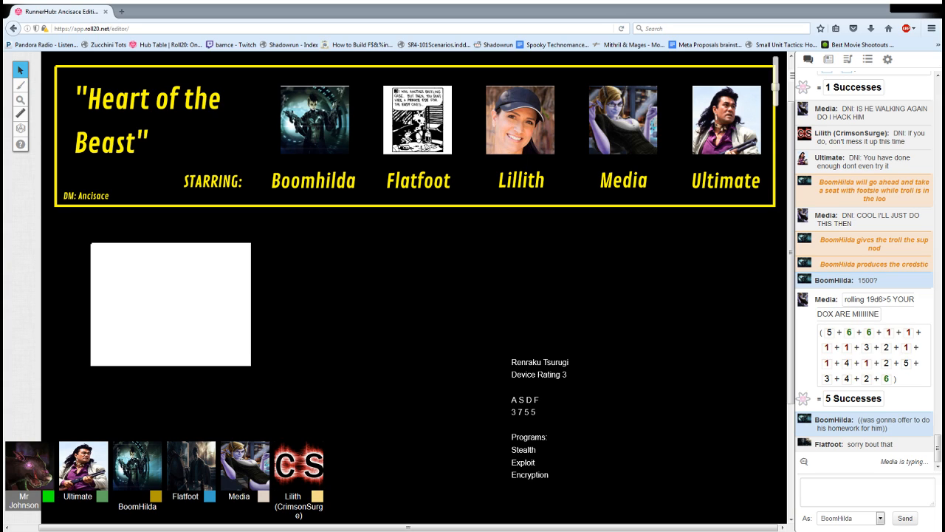
Scroll the chat to Ultimate's remark, Media's forwarded string and the GM's hidden roll
scroll(down, 3)
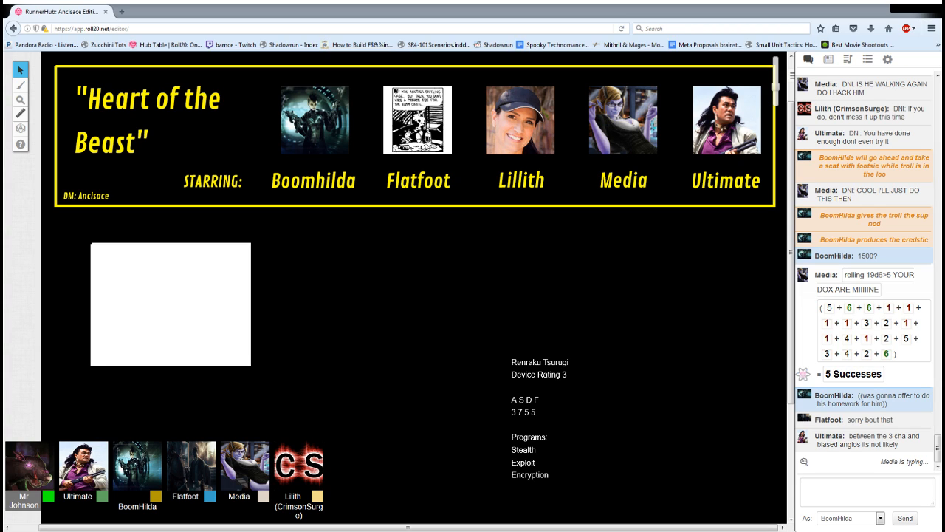
scroll(down, 3)
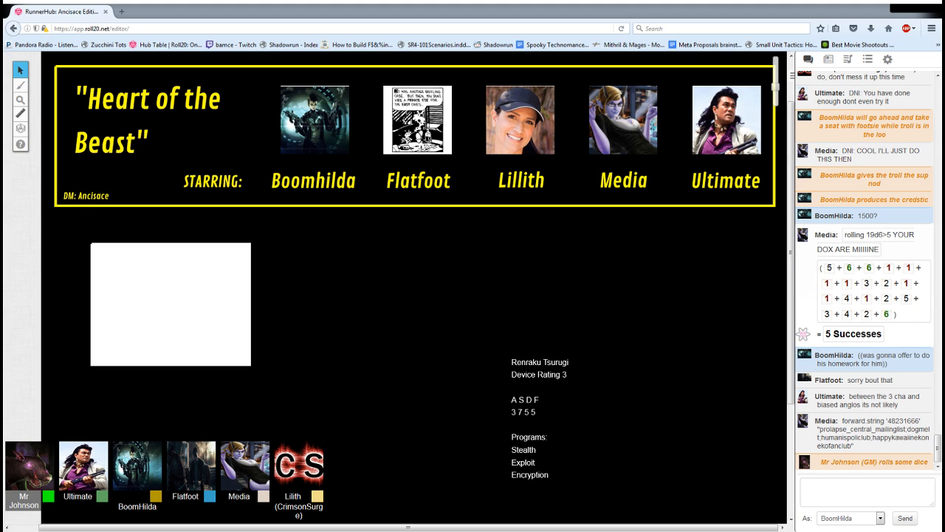
Scroll the chat to Flatfoot's 2-success roll and Media's host rolls scoring 6 then 8
scroll(down, 3)
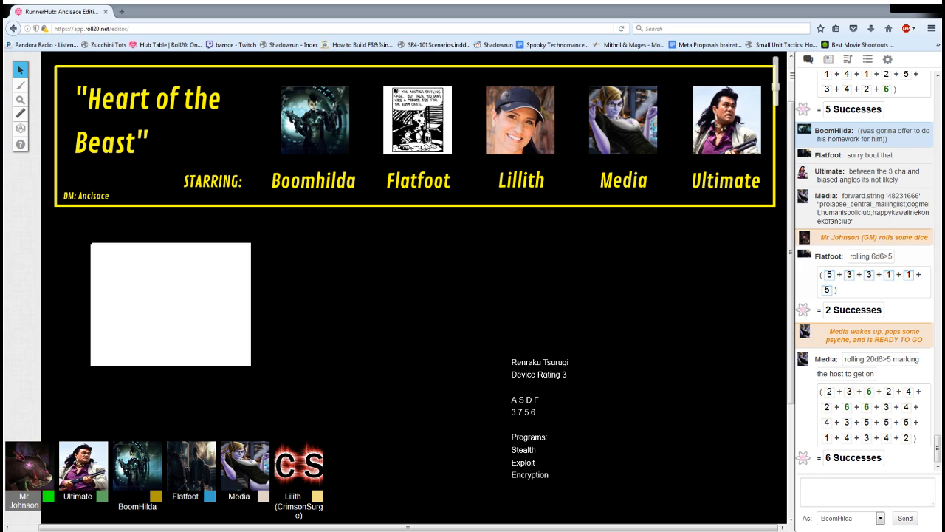
scroll(down, 3)
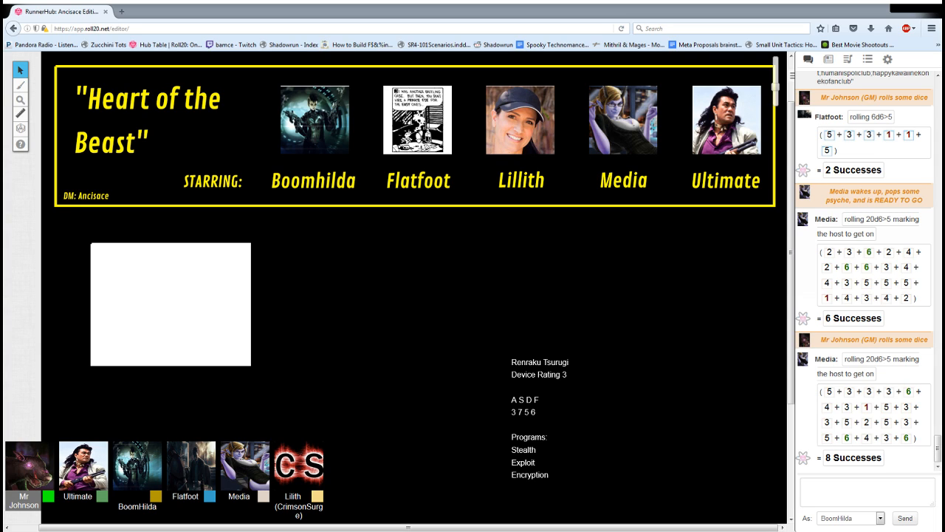
Scroll the chat to follow Media's 17d6>5 maintenance, security and file-encryption scan rolls
scroll(down, 3)
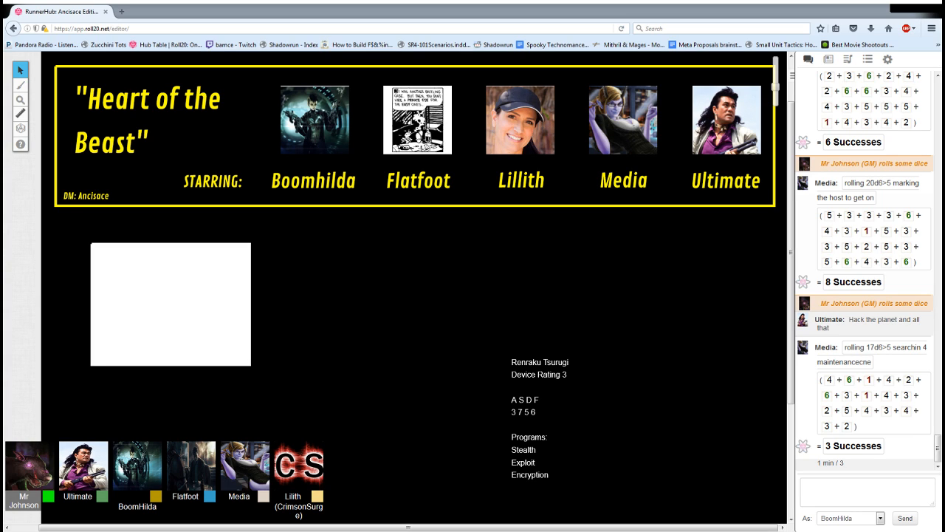
scroll(down, 3)
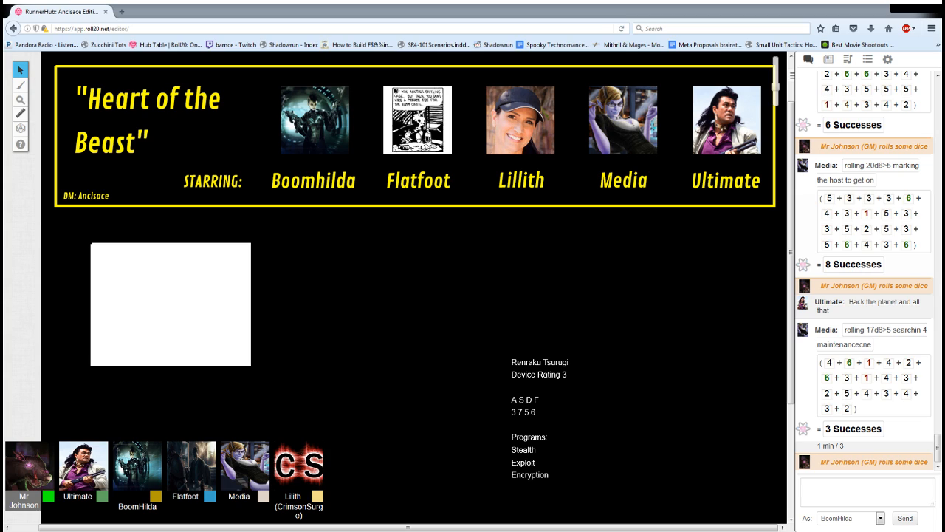
scroll(down, 3)
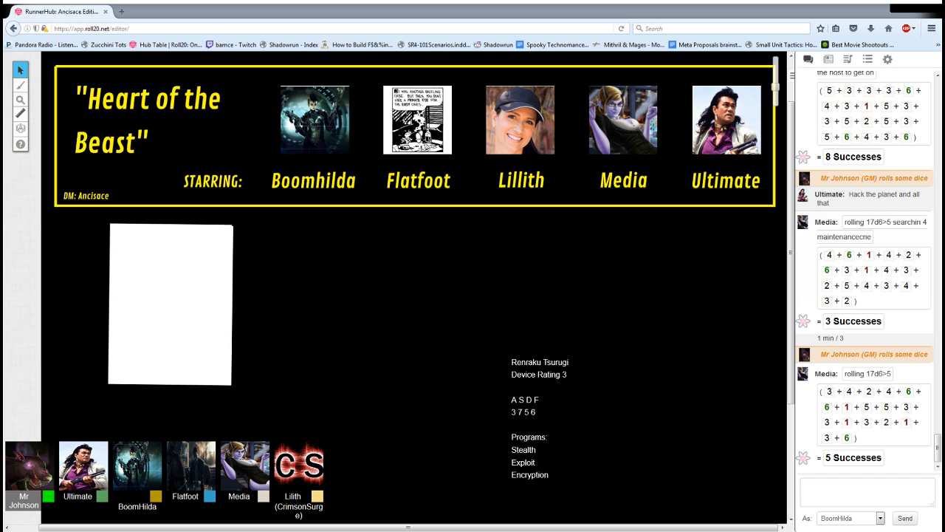
scroll(down, 3)
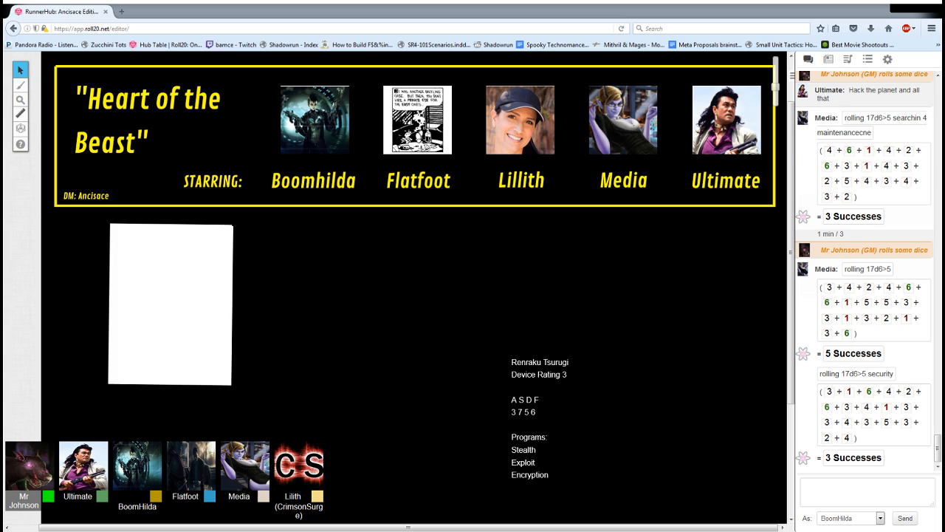
scroll(down, 3)
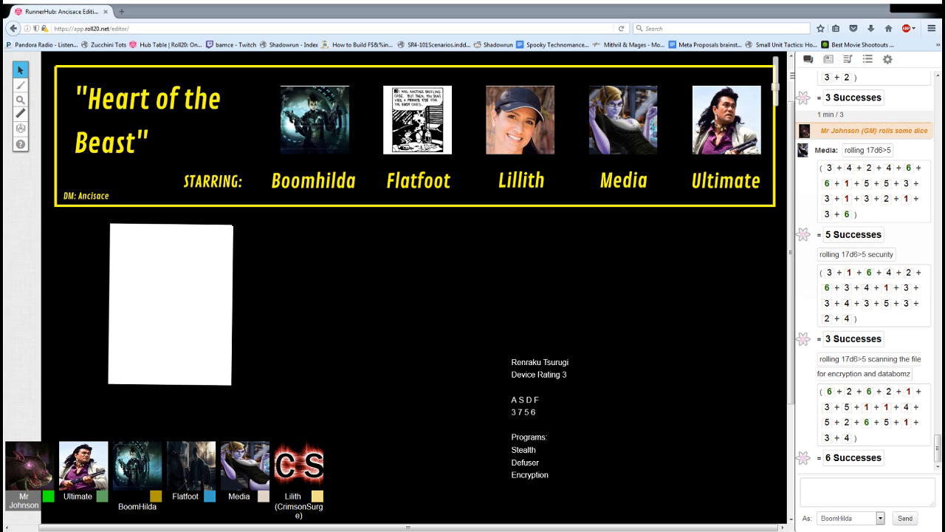
Scroll the chat past Media's 13d6>5 defuse roll scoring 5 successes
scroll(down, 3)
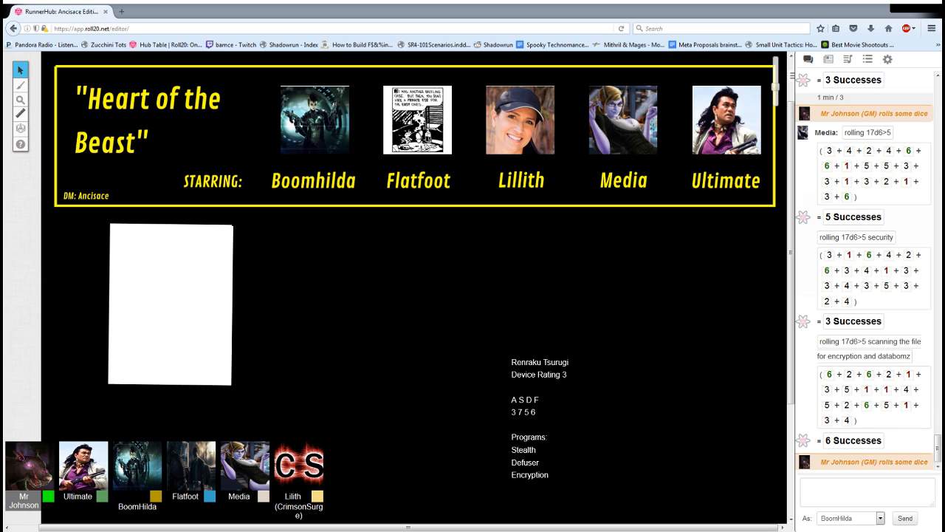
scroll(down, 3)
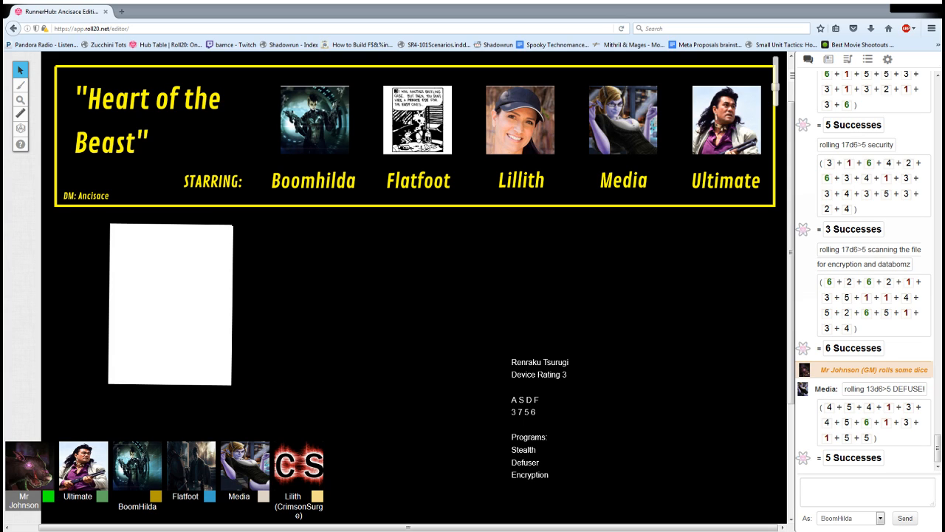
scroll(down, 3)
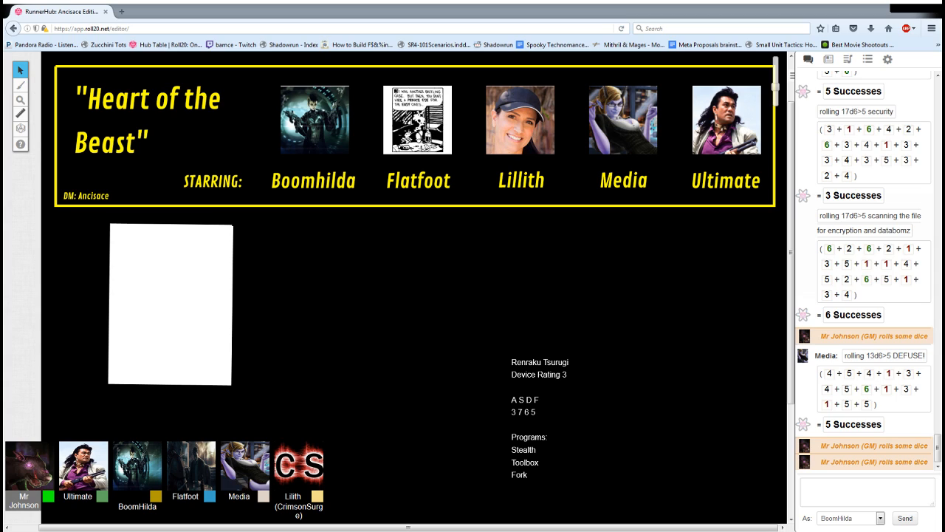
Scroll the chat through Media's crack roll (4), 14d6>5 roll (6) and perceive roll (5)
scroll(down, 3)
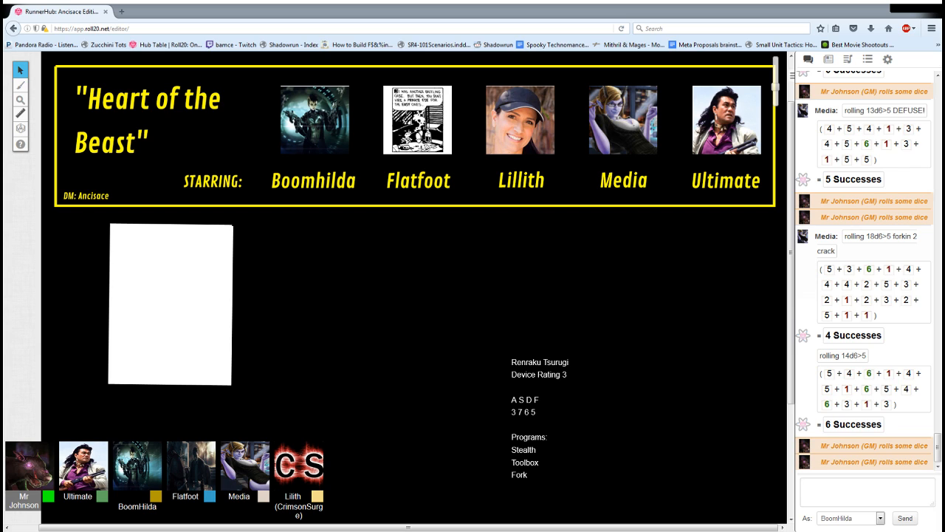
scroll(down, 3)
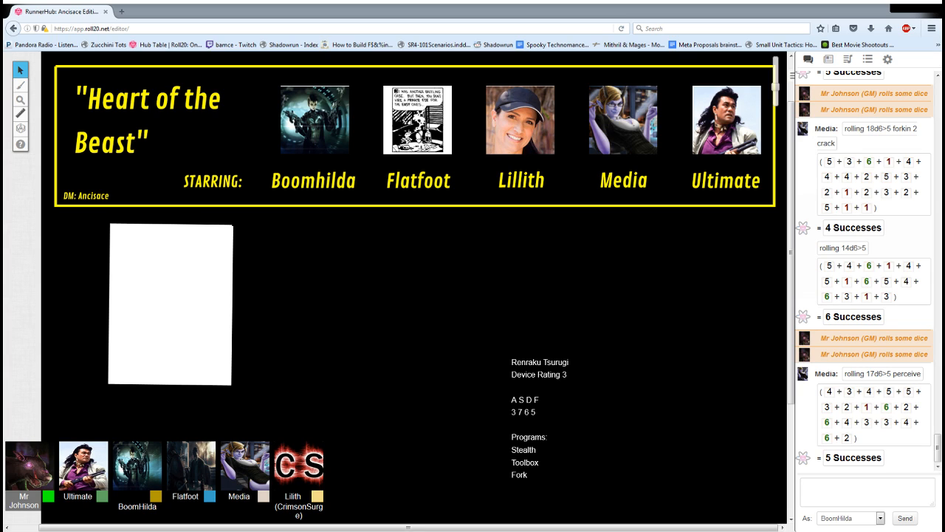
scroll(down, 3)
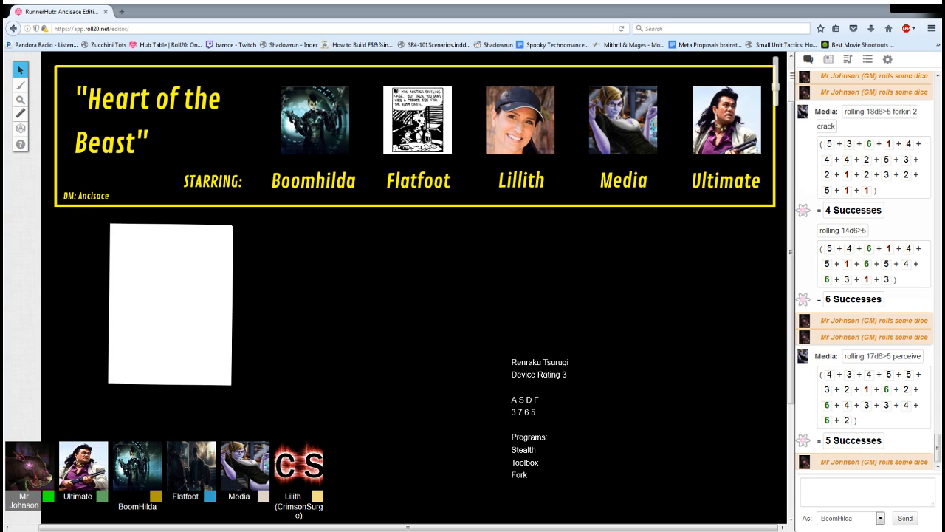
Scroll the chat through Media's 15d6>5 editing (9), copying (4) and sleazing (5) rolls
scroll(down, 3)
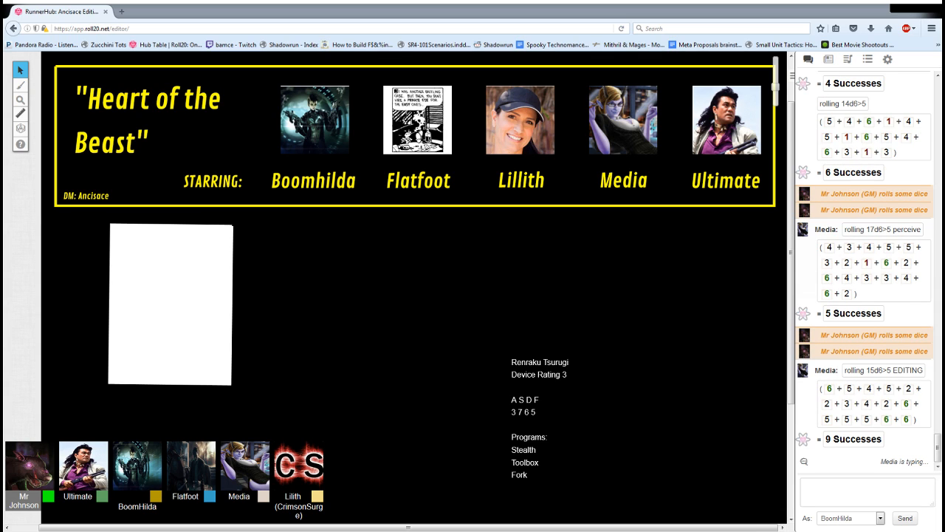
scroll(down, 3)
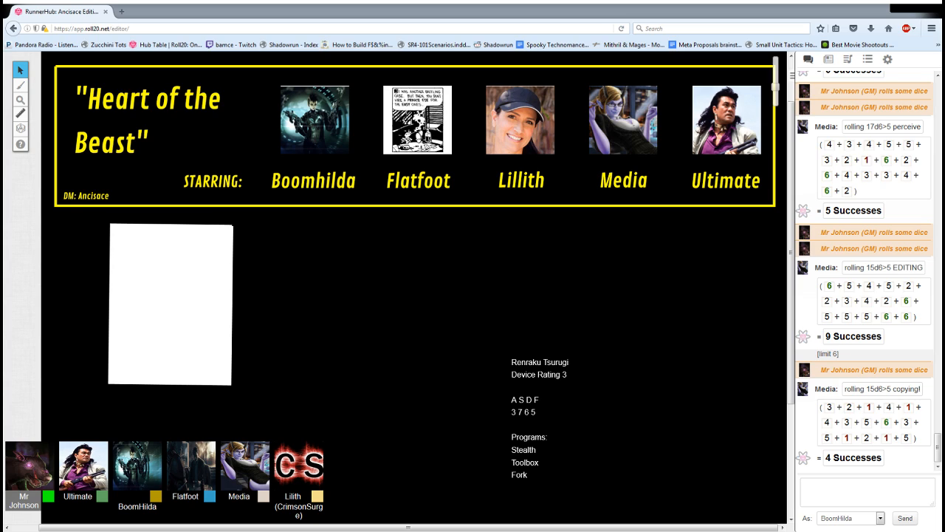
scroll(down, 3)
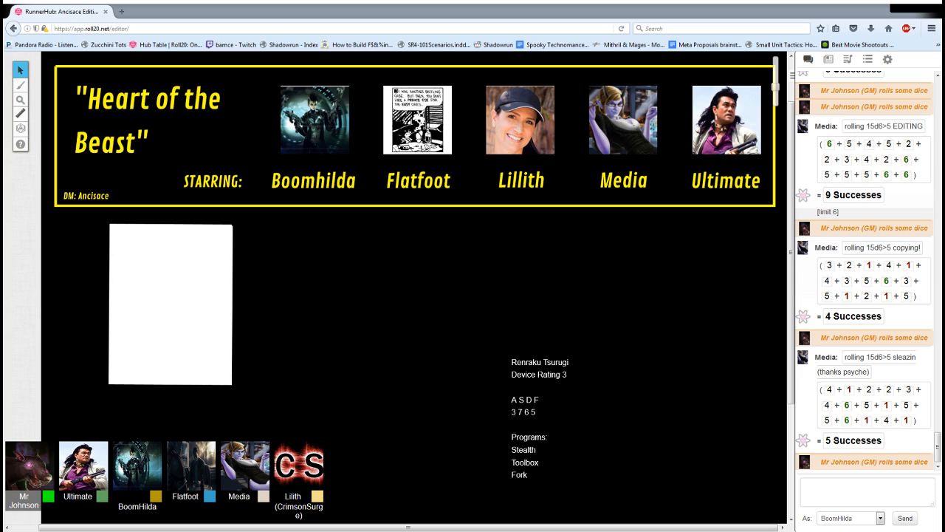
Scroll the chat to Media's 15d6>5 crypt-editing roll scoring 2 successes
scroll(down, 3)
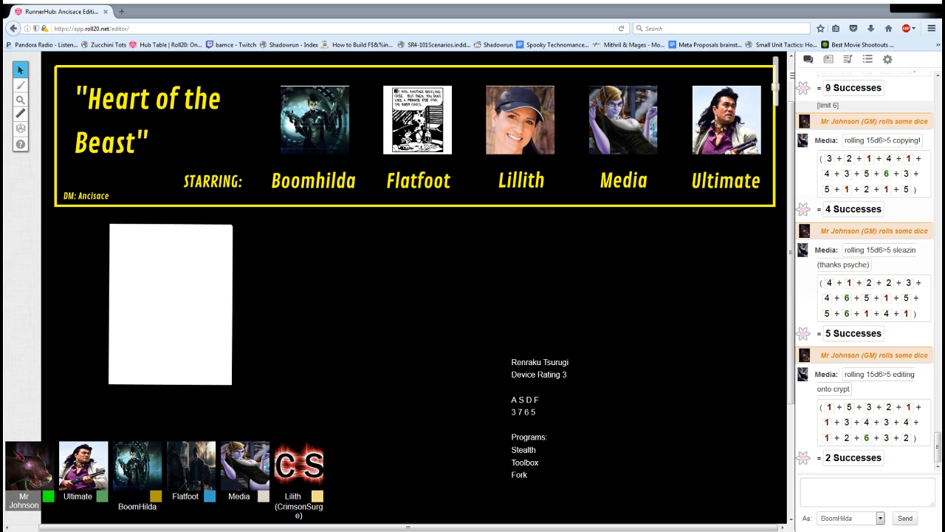
Scroll the chat through the post-edge 13d6>5 roll, GM's 1d6 and Media's quick-report message
scroll(down, 3)
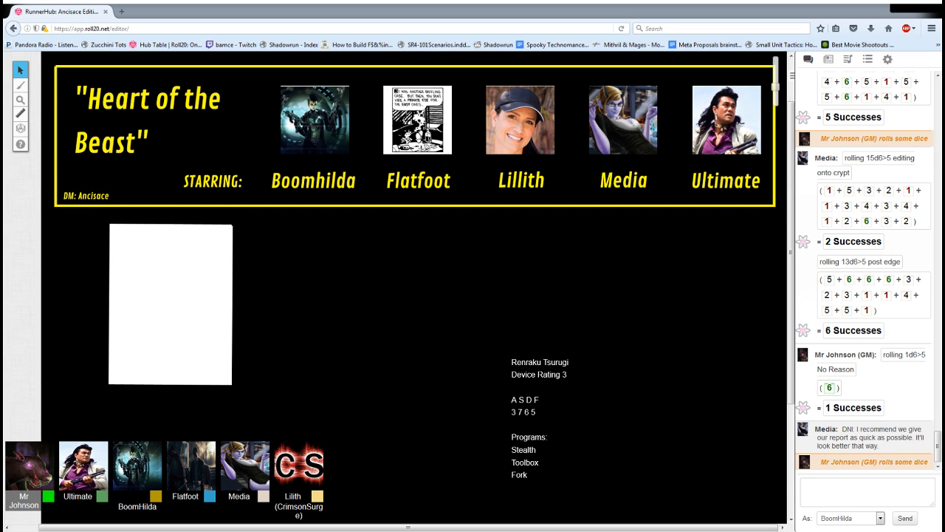
scroll(down, 3)
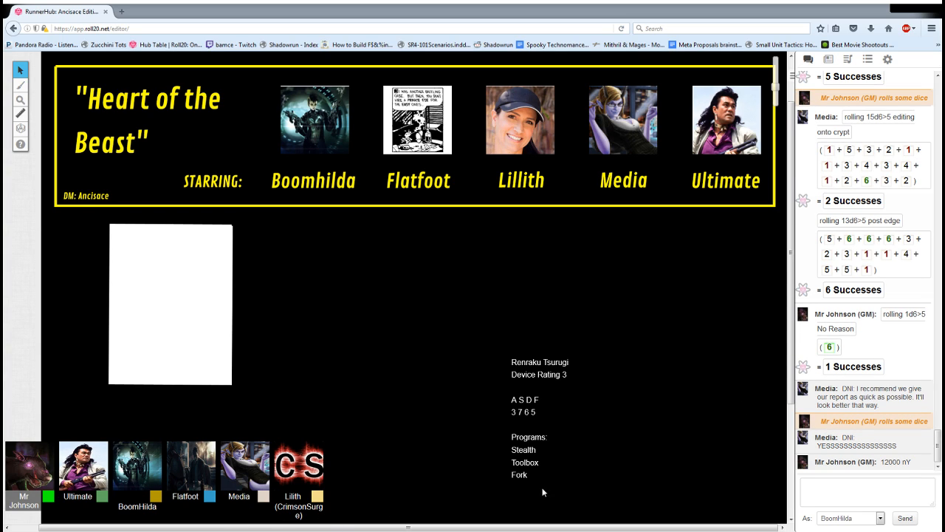
Select the chat area as the player's cheer and GM's 12000 nY payout arrive
click(864, 494)
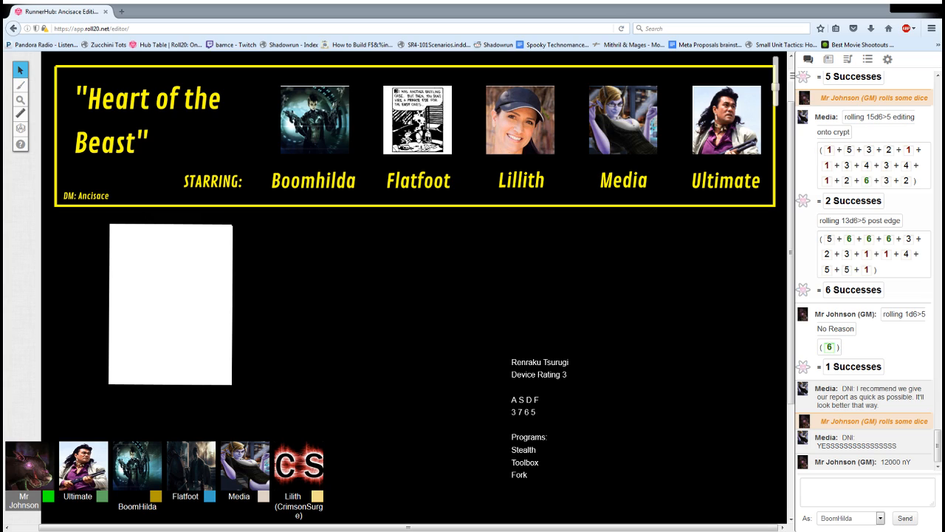
mouse_move(205, 528)
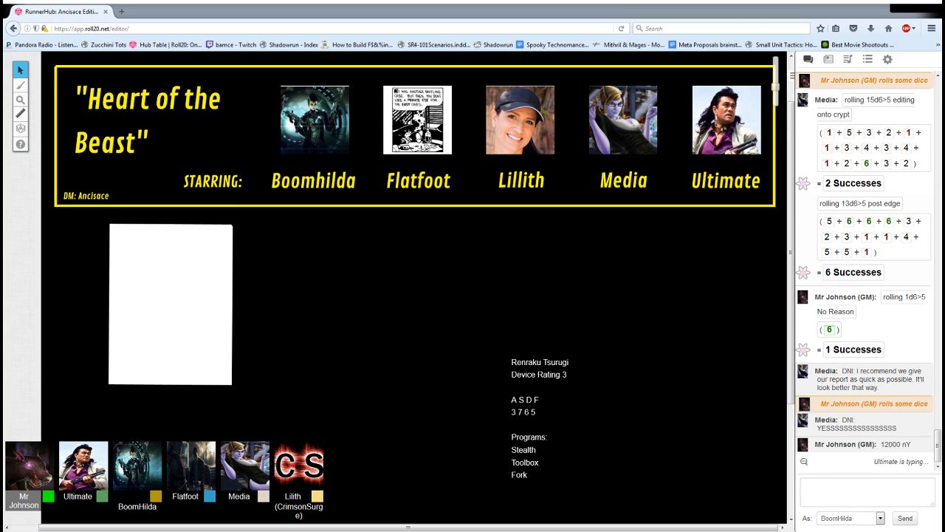
mouse_move(880, 458)
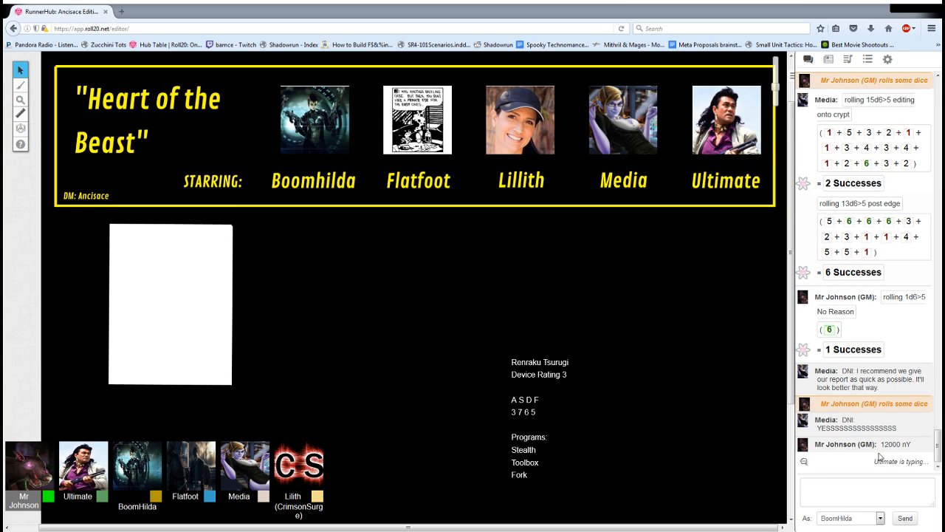